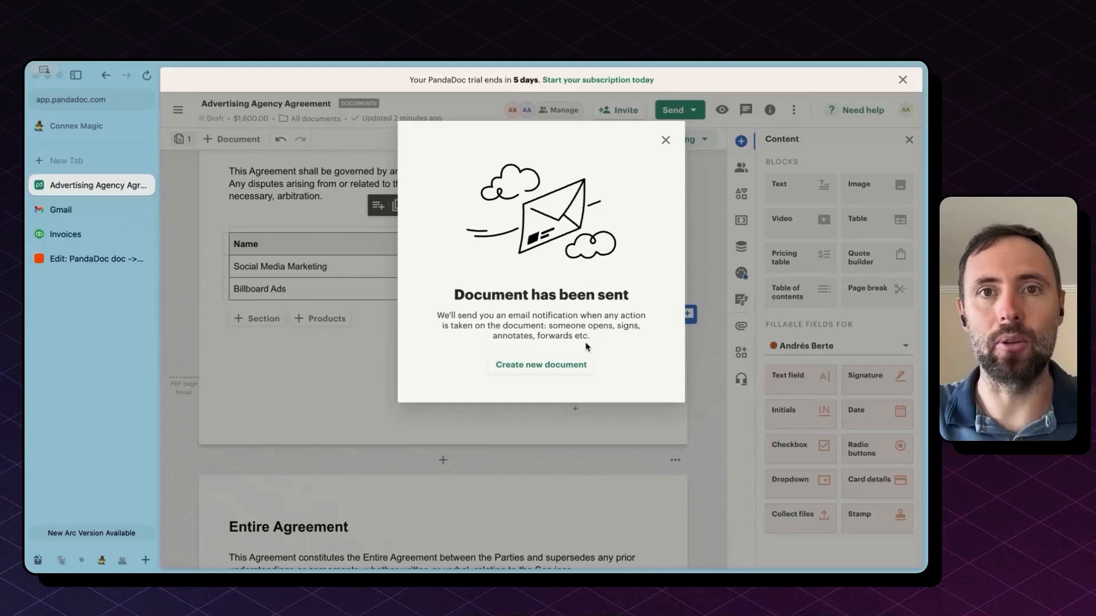
Step: Open the PandaDoc Advertising Agency Agreement email in Gmail and launch the document for signing
left_click(61, 210)
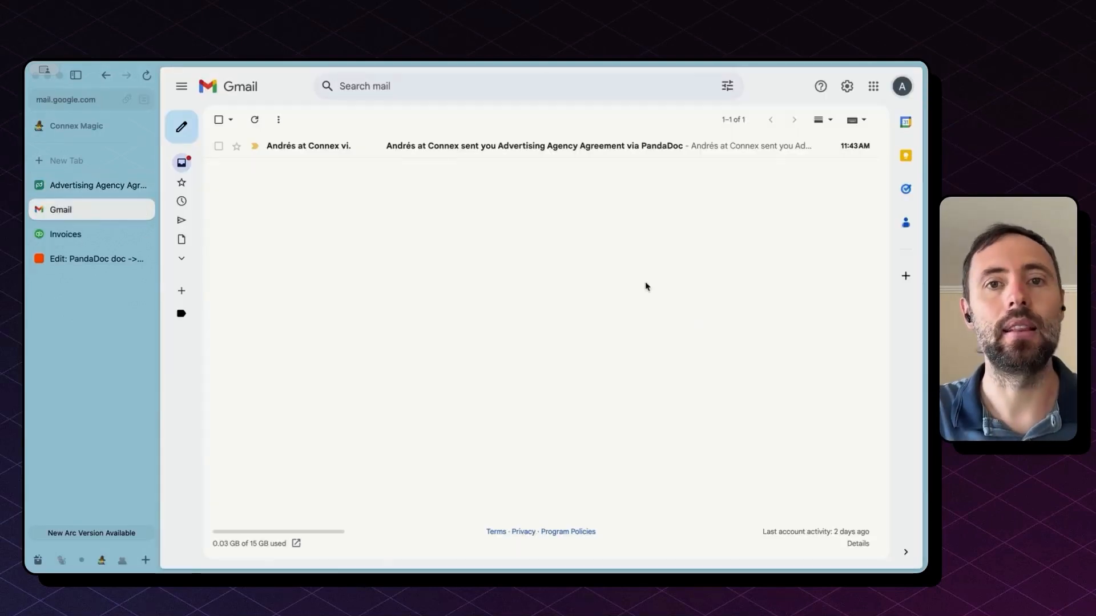
mouse_move(900, 85)
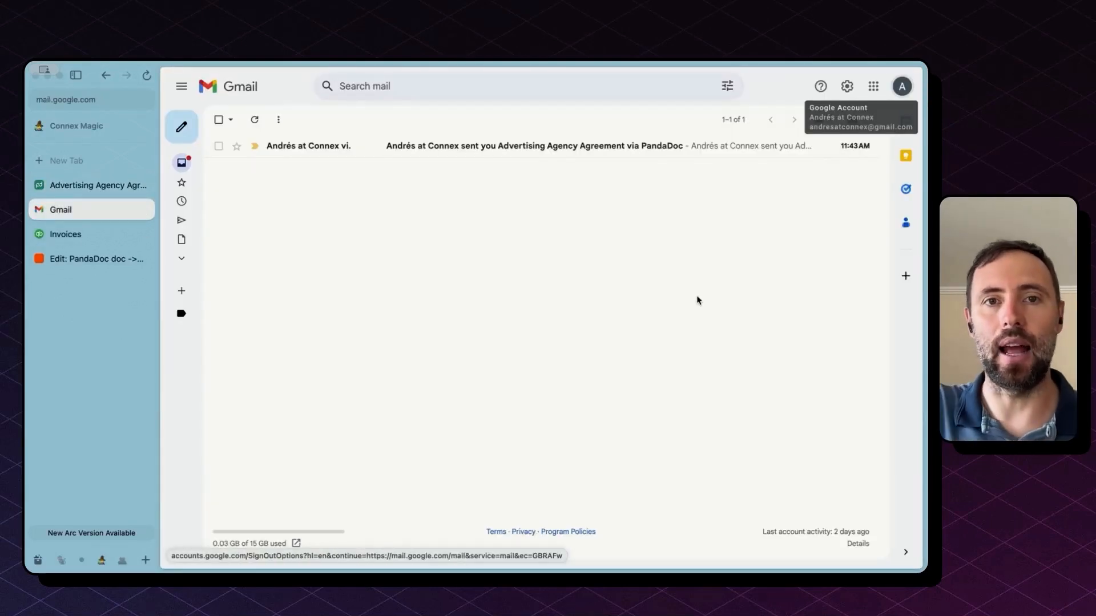
left_click(534, 145)
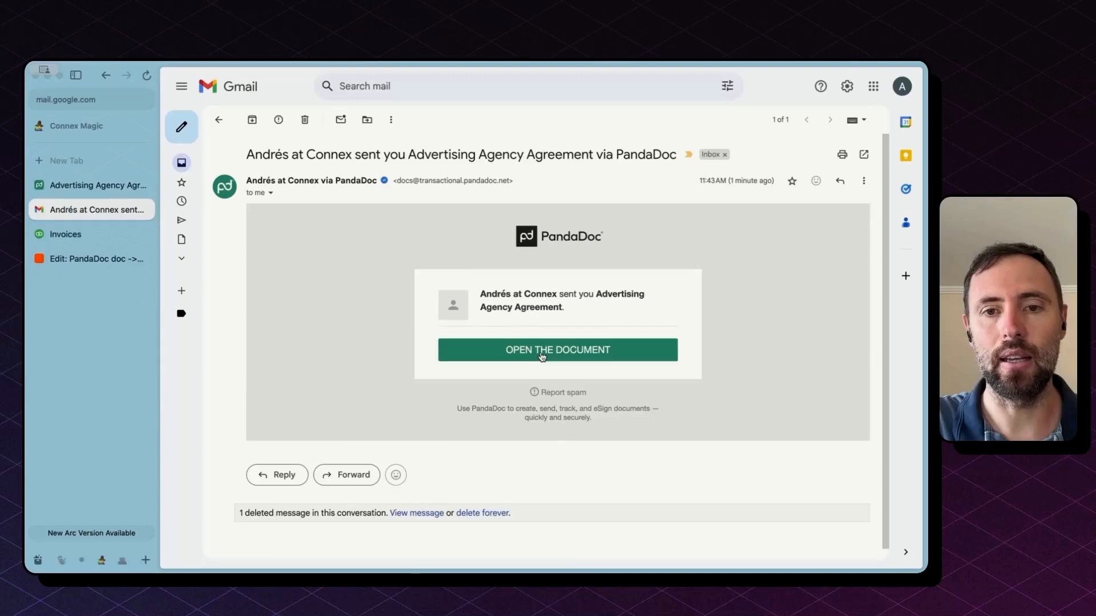
left_click(556, 349)
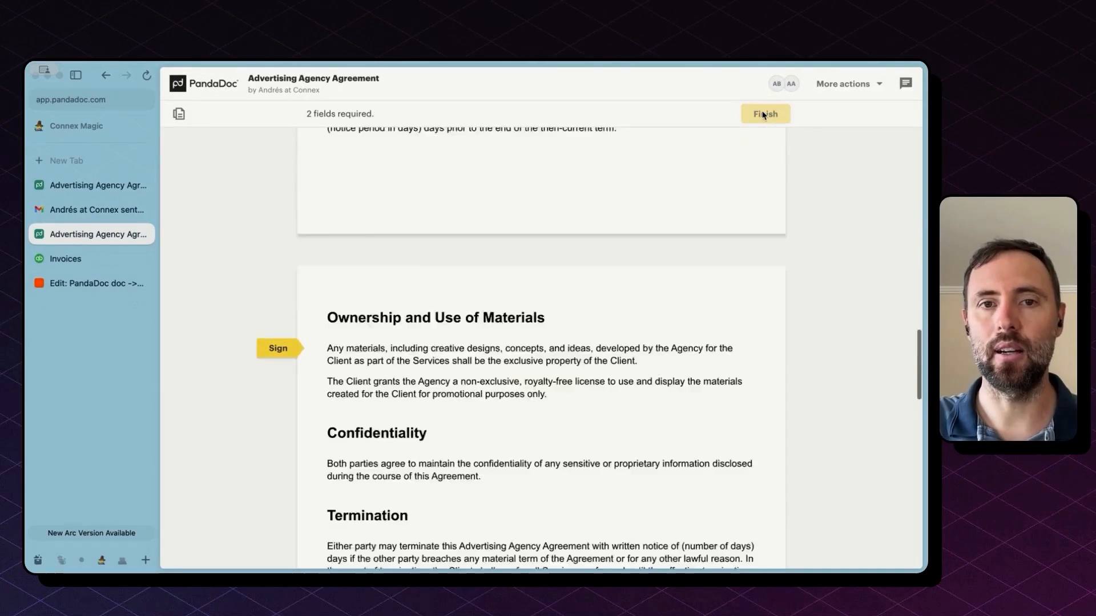
Step: Add the client signature and date, finish the agreement, and return to the agreement email in Gmail
scroll("down", 3)
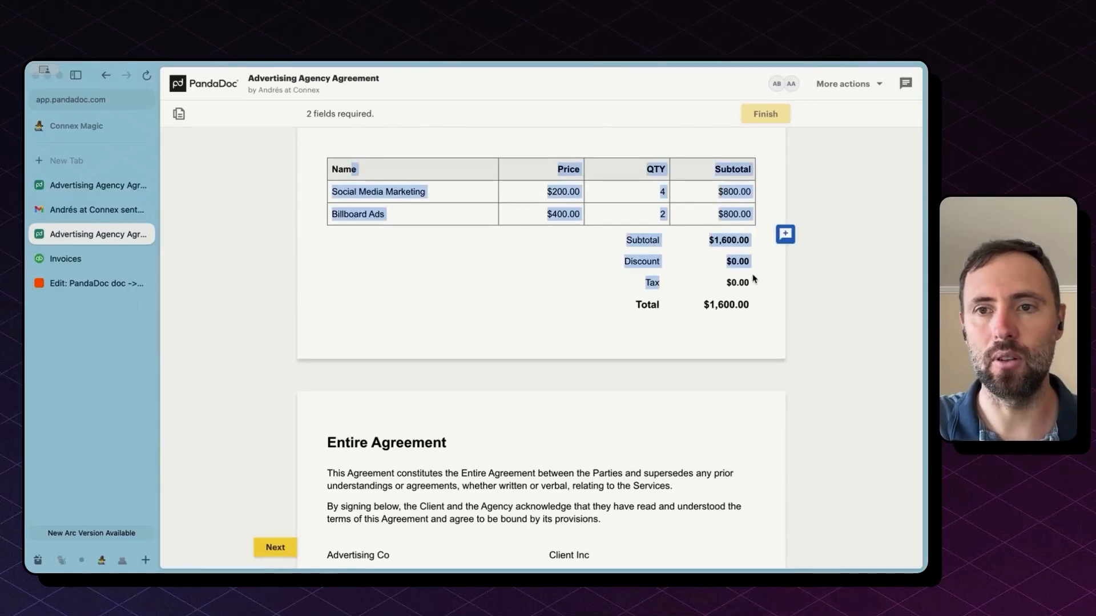
scroll("down", 3)
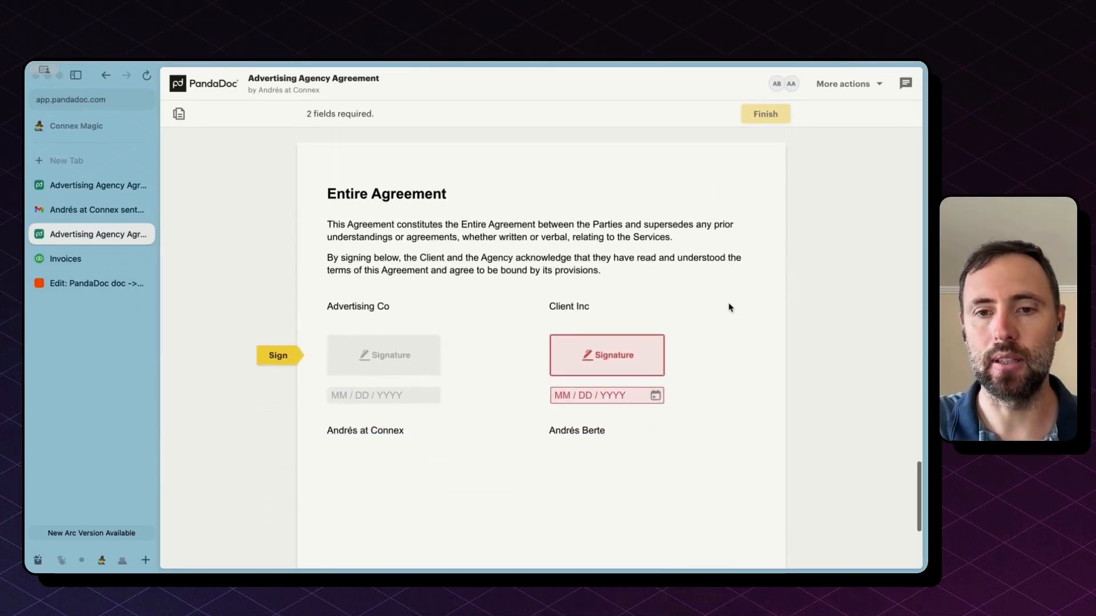
left_click(606, 355)
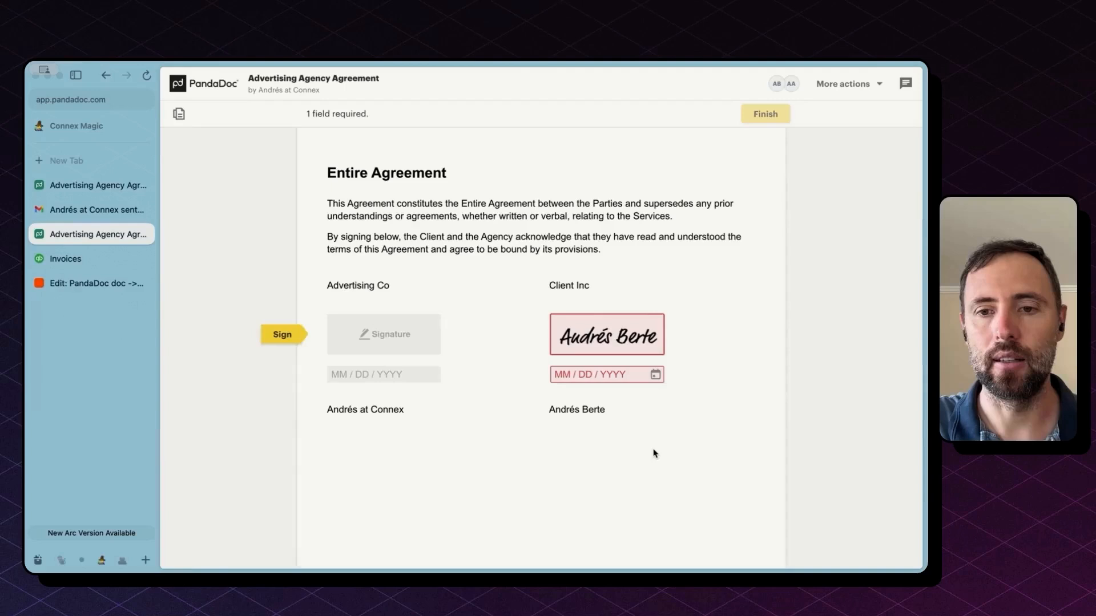
left_click(605, 375)
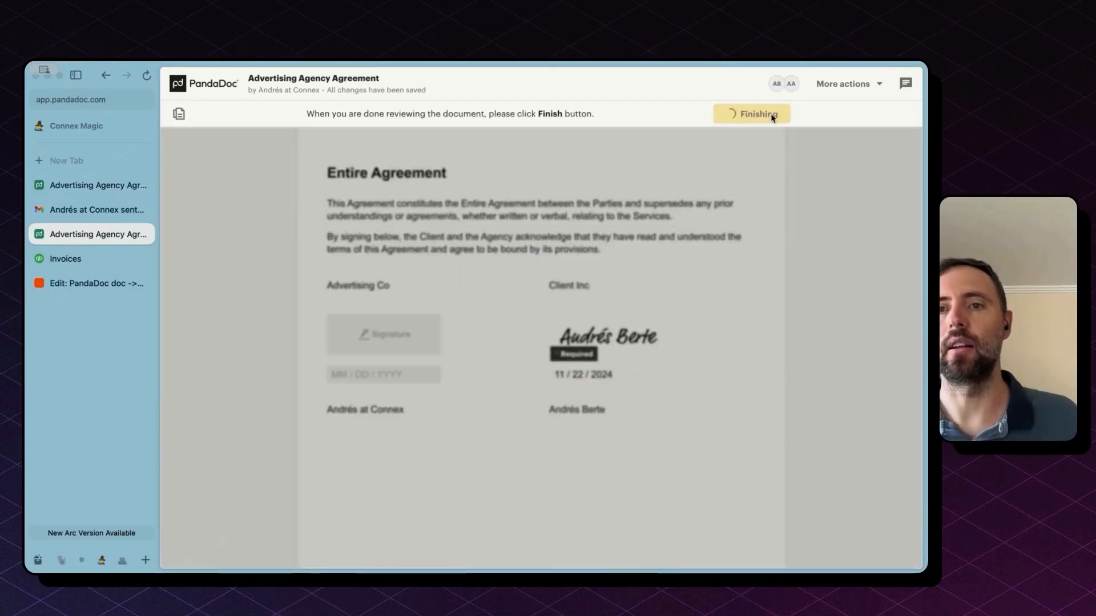
left_click(750, 113)
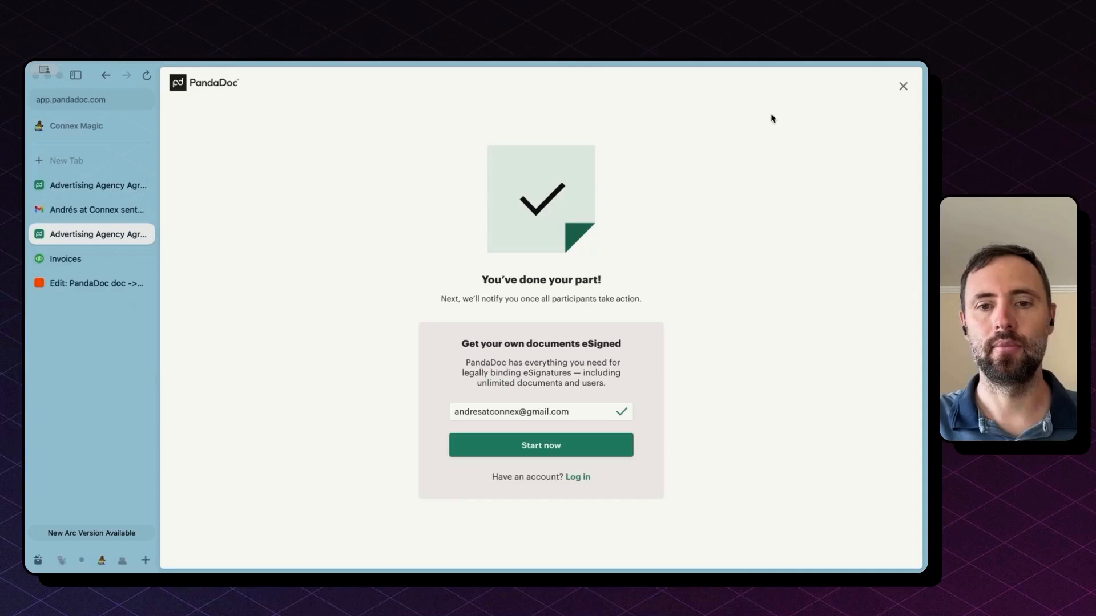
left_click(91, 210)
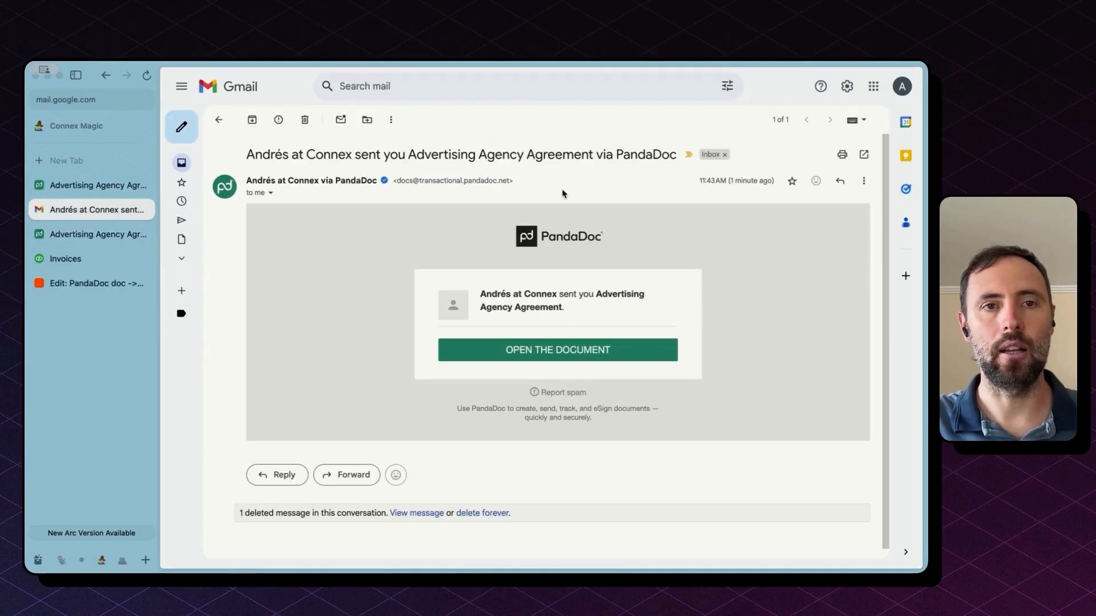
Step: Refresh the inbox, view PandaDoc's signed-copy email, then return to the inbox
left_click(219, 120)
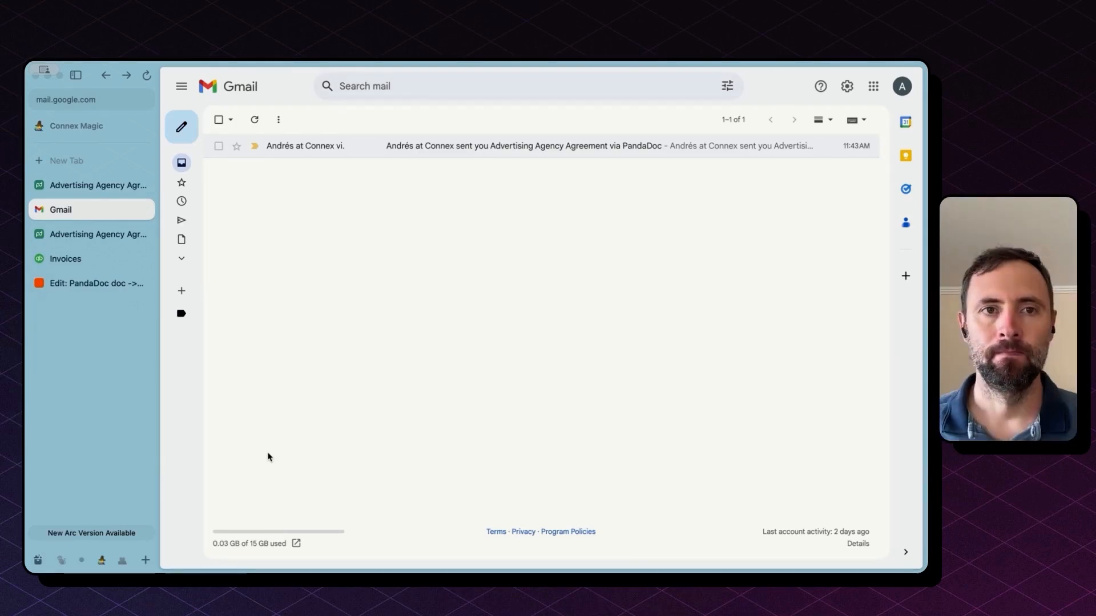
left_click(254, 119)
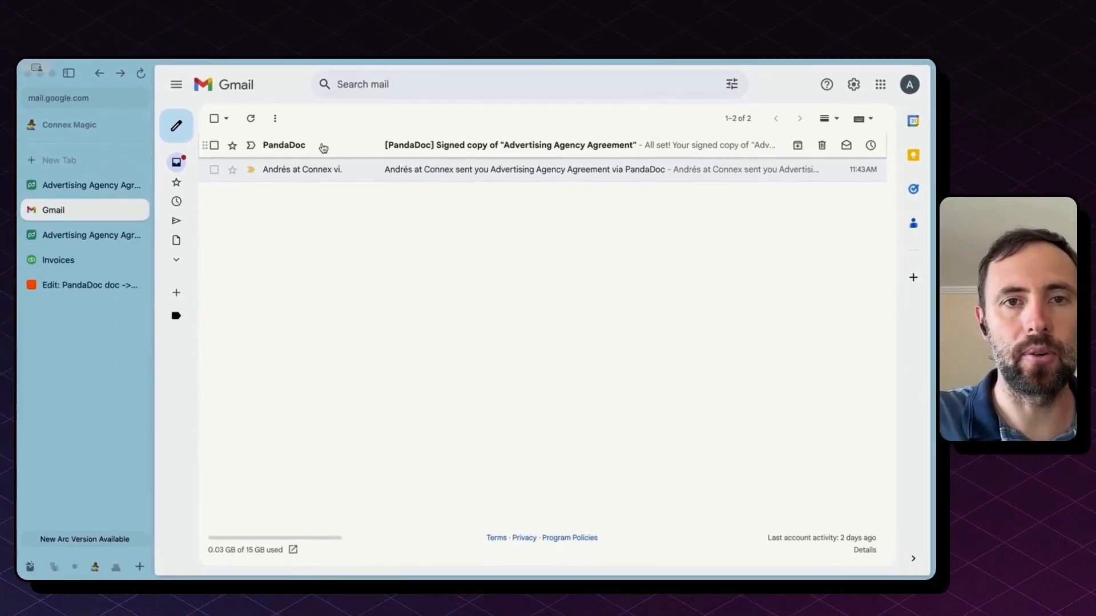
left_click(508, 145)
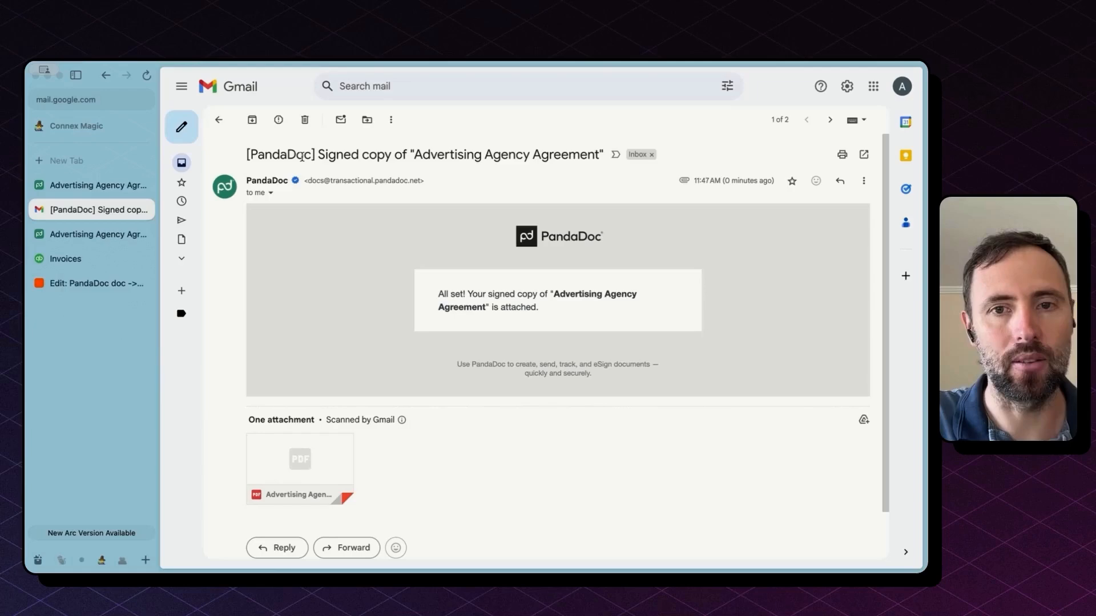
left_click(219, 120)
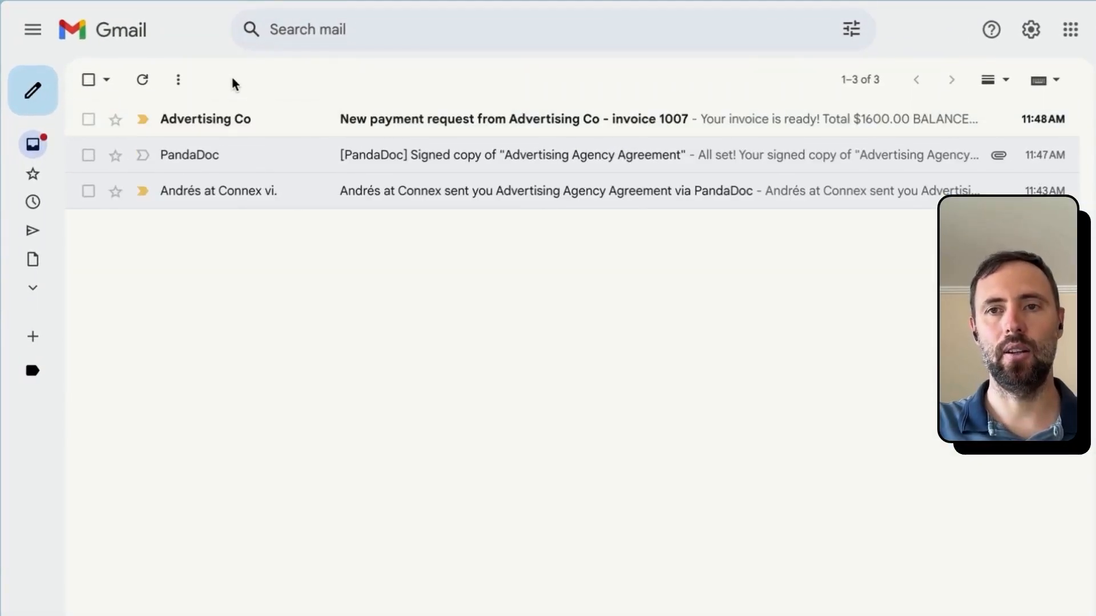
Step: View invoice 1007's $1,600.00 payment request and its QuickBooks details page, then close that page
left_click(516, 117)
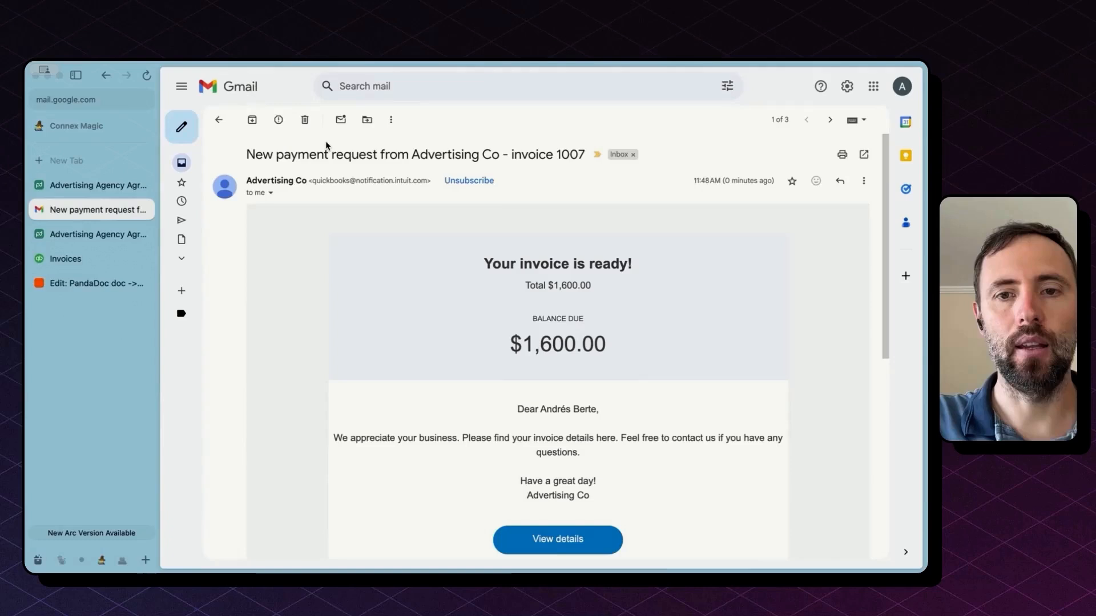
scroll("down", 3)
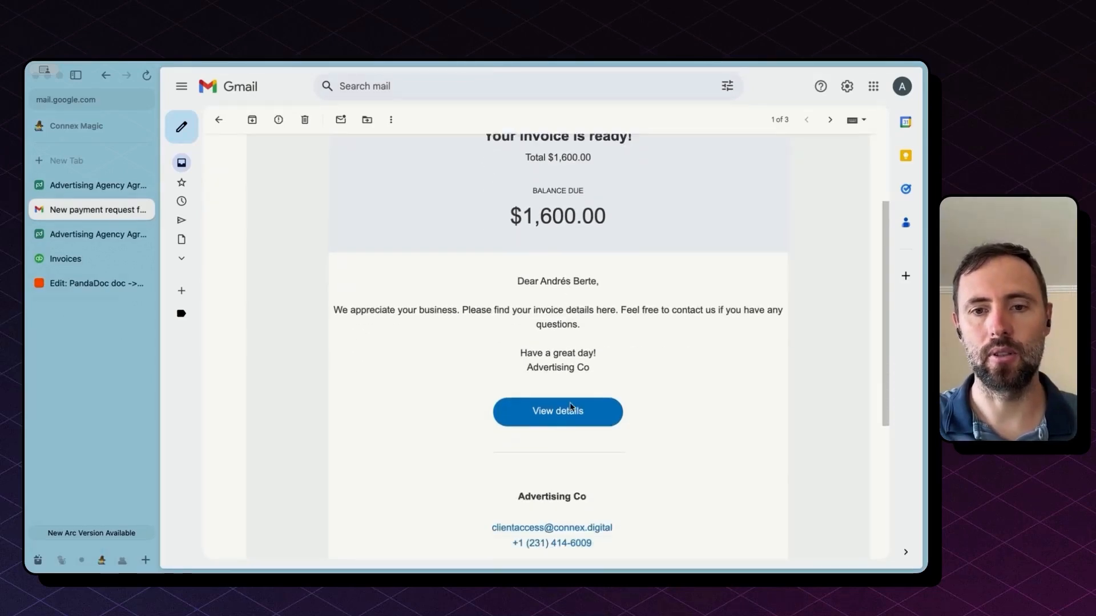
left_click(557, 411)
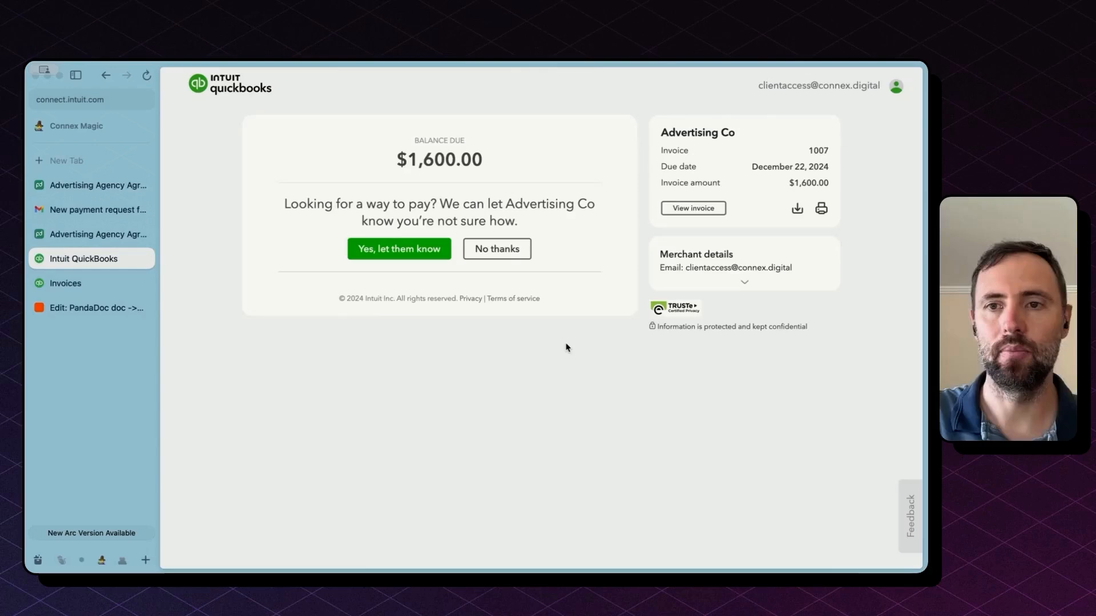
left_click(99, 212)
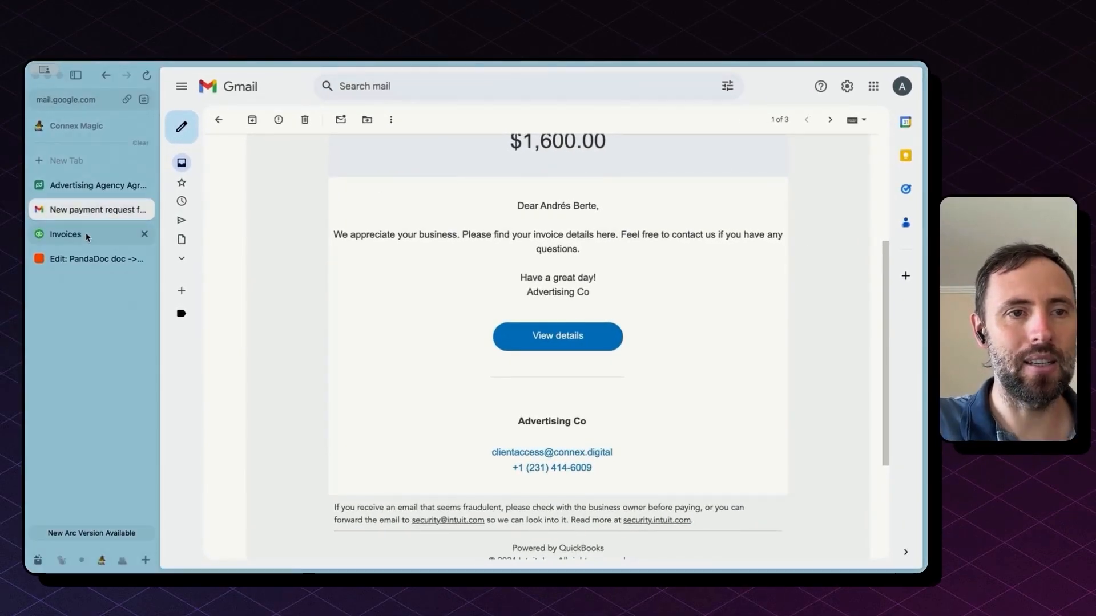
Step: Open invoice 1007 for $1,600.00 from the QuickBooks Online invoices list
left_click(64, 234)
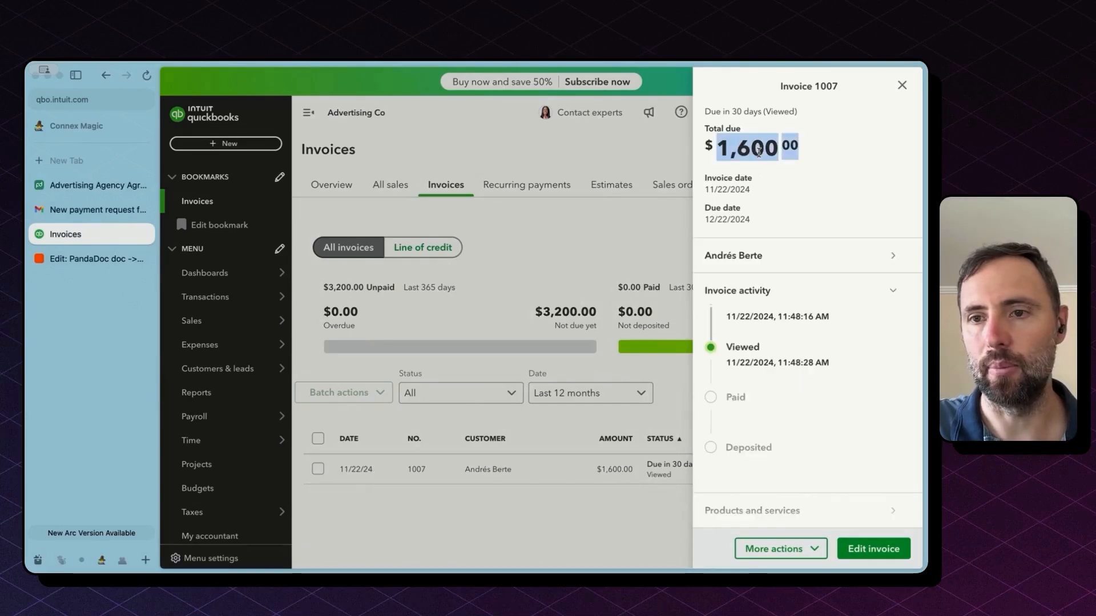
left_click(872, 549)
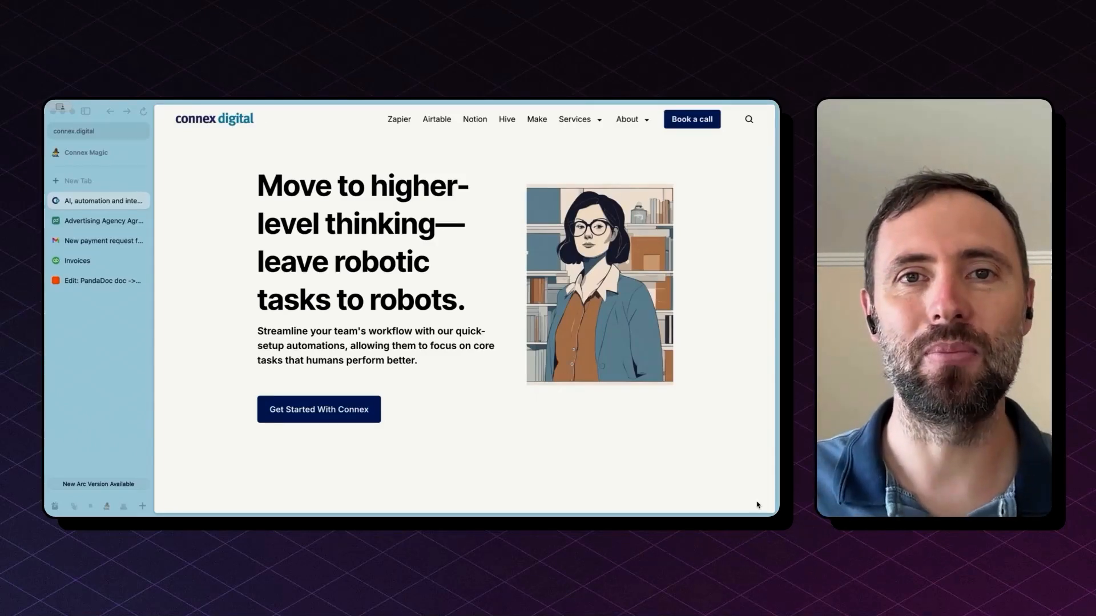
left_click(102, 280)
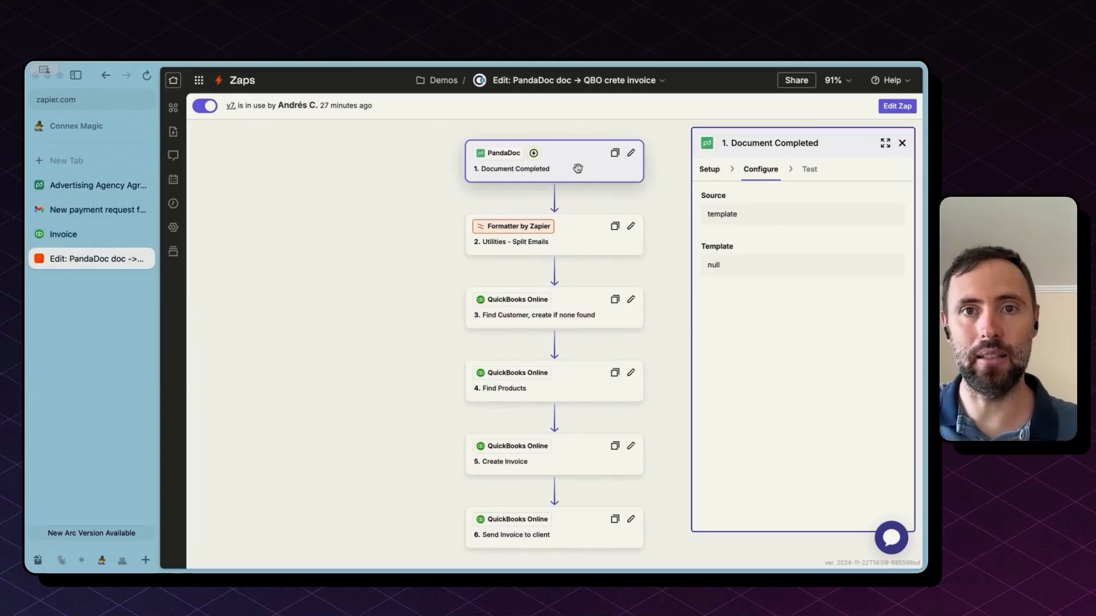
Step: Inspect the Find Customer step and a later step of the Zap
left_click(552, 307)
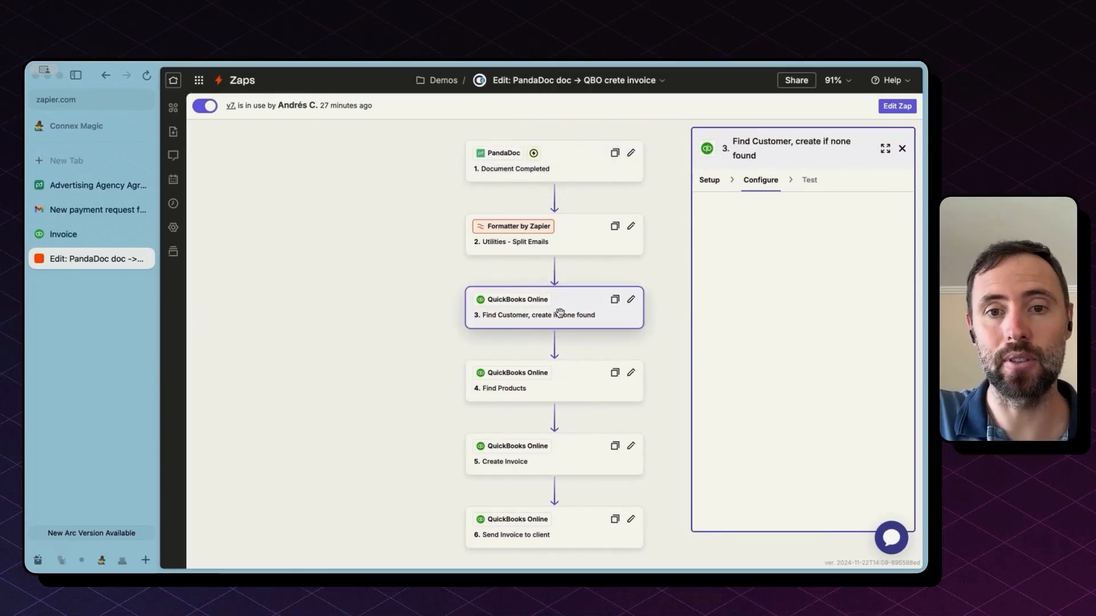
left_click(554, 381)
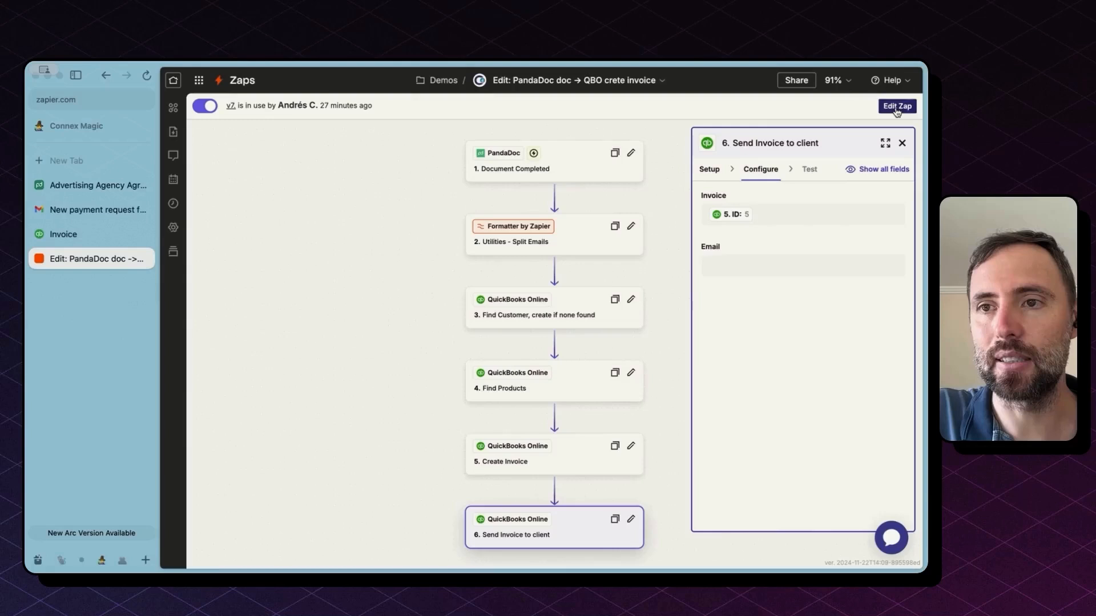
Step: Edit the Zap and keep PandaDoc's Document Completed as the trigger event
left_click(897, 105)
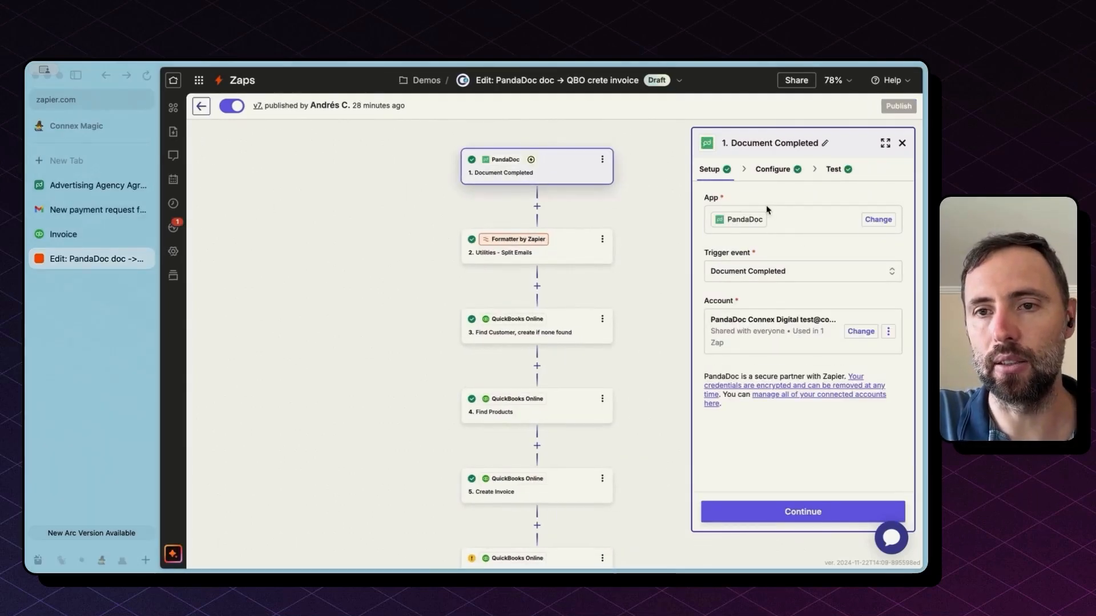
left_click(801, 271)
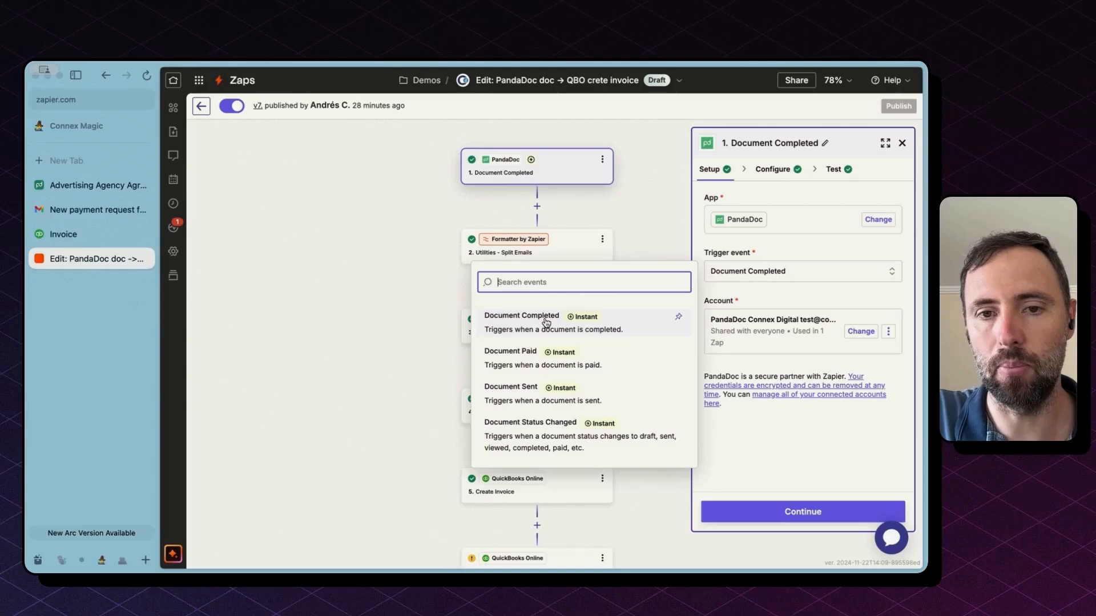
left_click(520, 316)
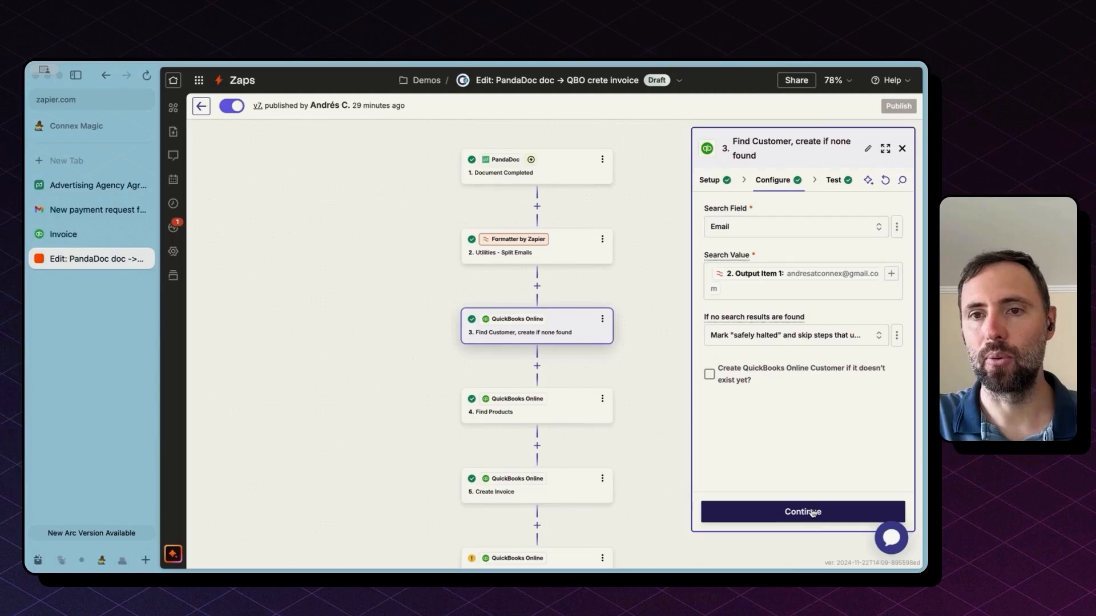
mouse_move(764, 238)
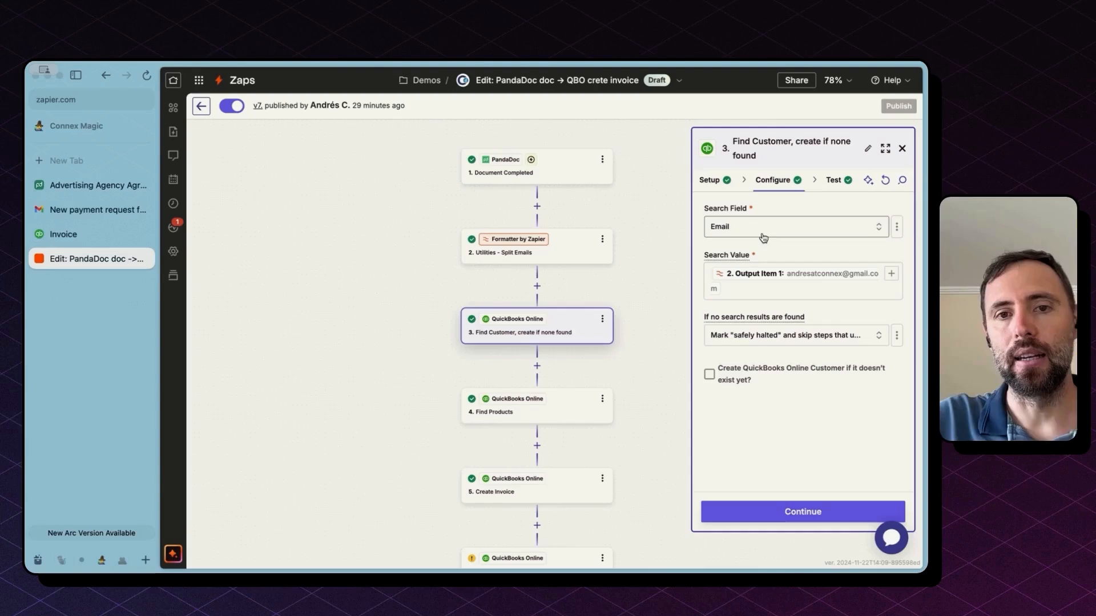
Step: Review the trigger's test record fields, then return to the Find Customer step
left_click(536, 166)
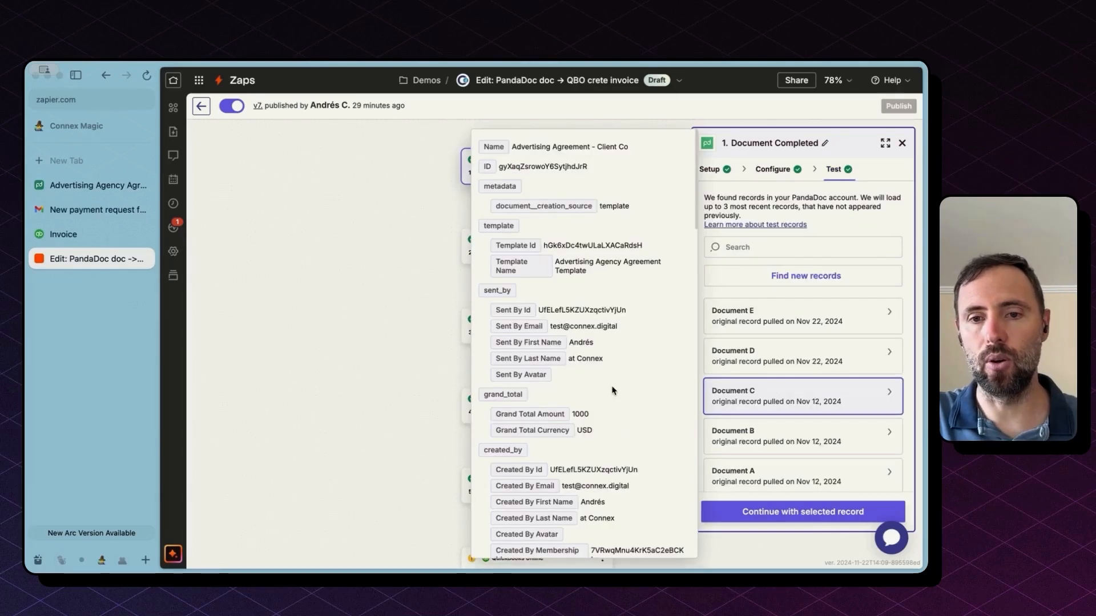
scroll("down", 3)
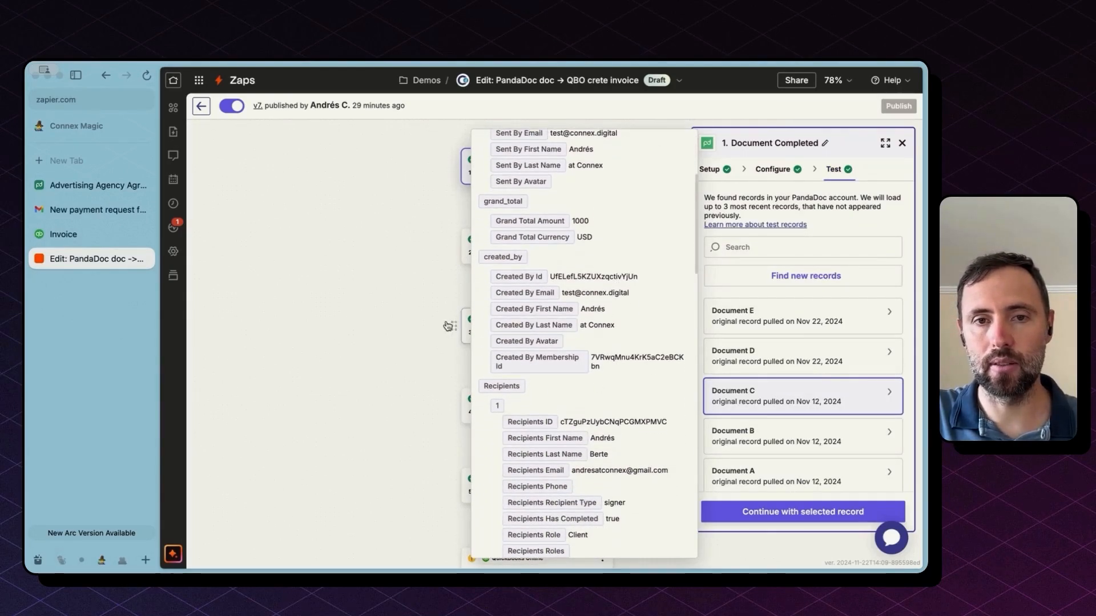
left_click(535, 325)
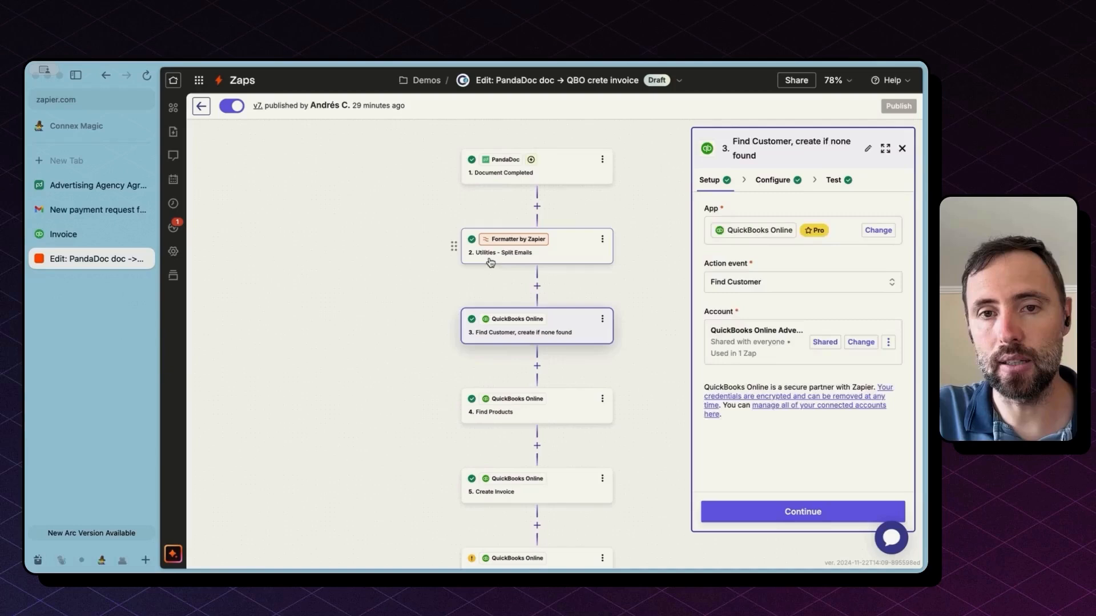
Step: Review the Split Emails step's Recipients Email input and show its test output with the emails split
left_click(536, 246)
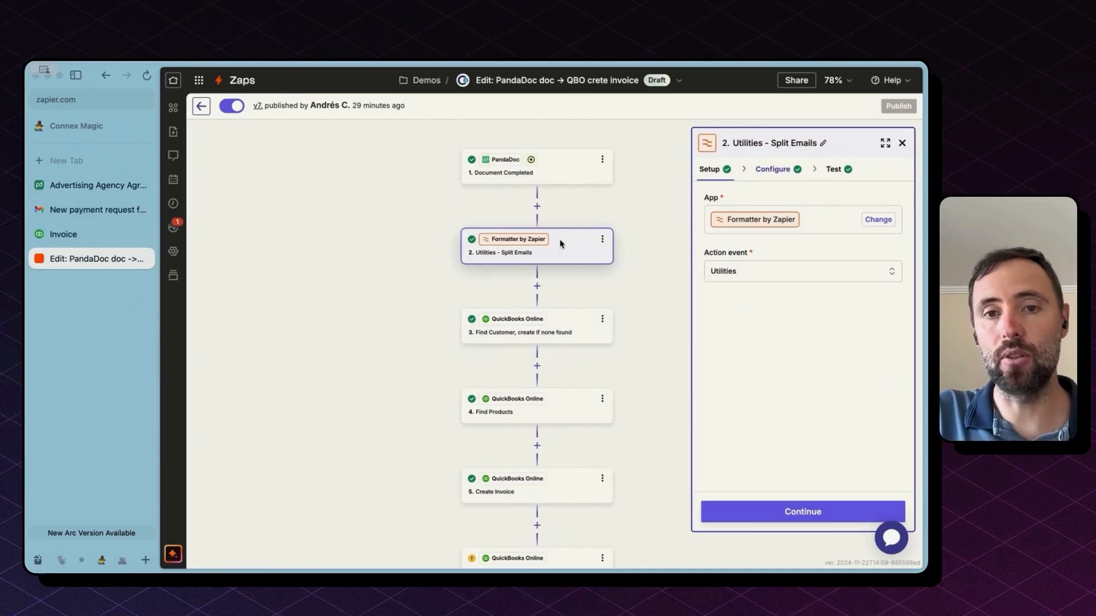
left_click(773, 169)
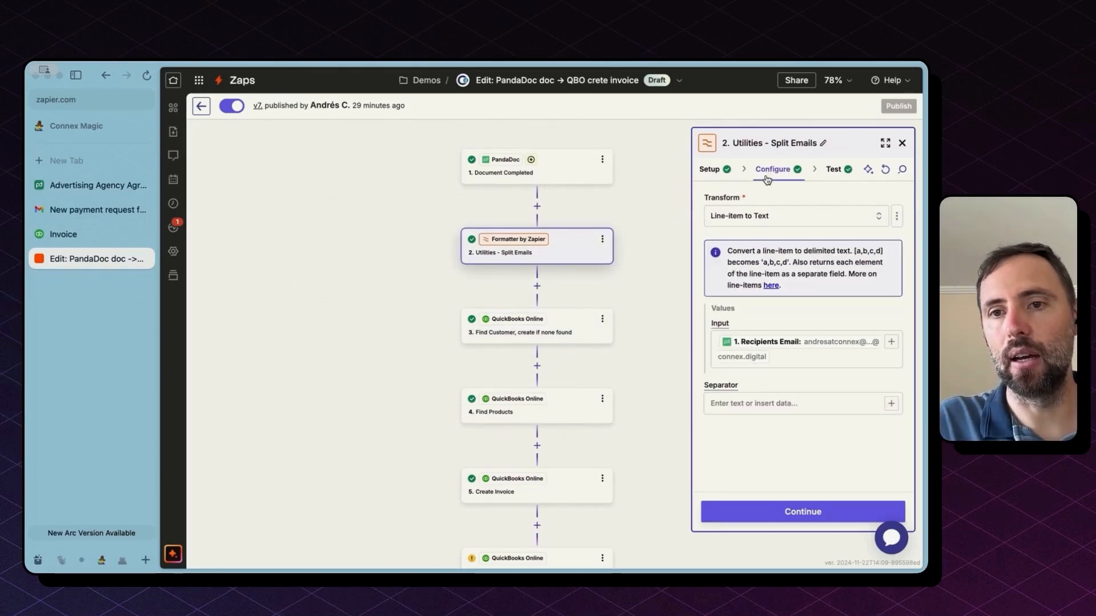
mouse_move(765, 225)
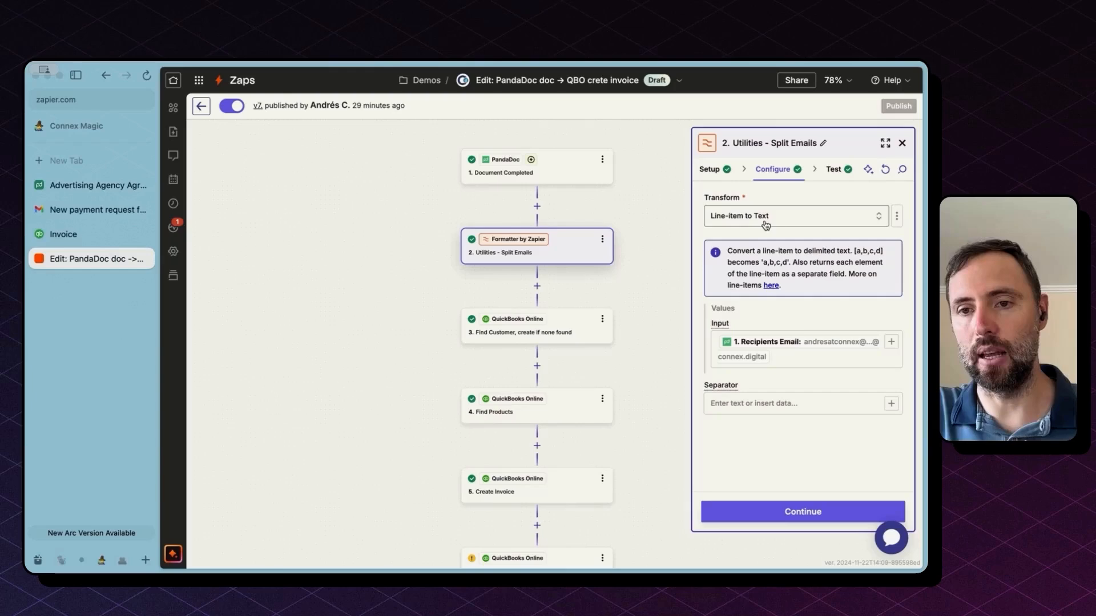
left_click(891, 341)
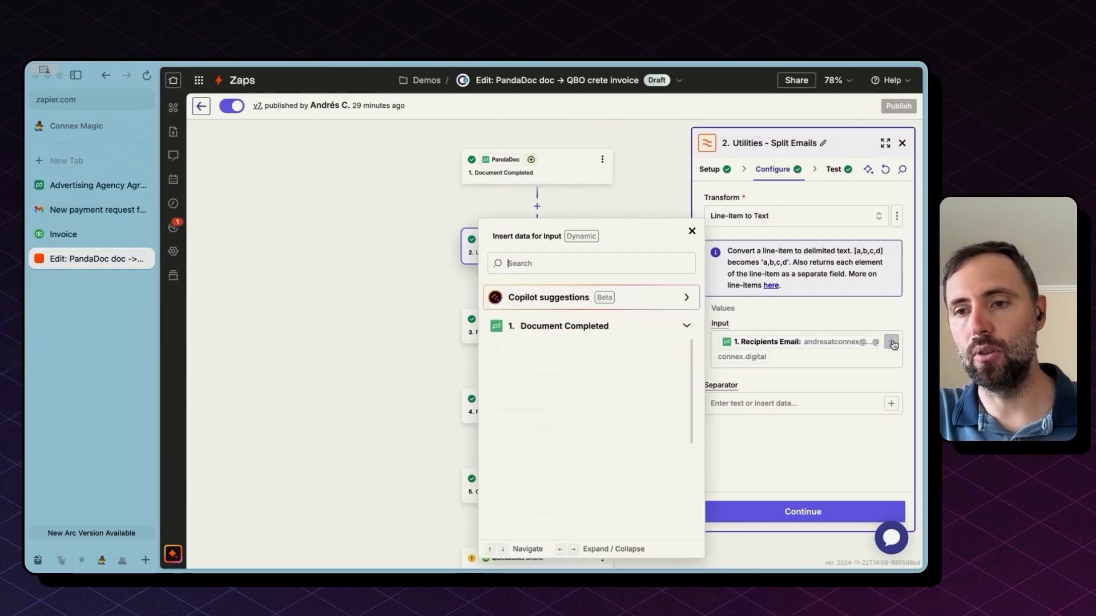
type("re")
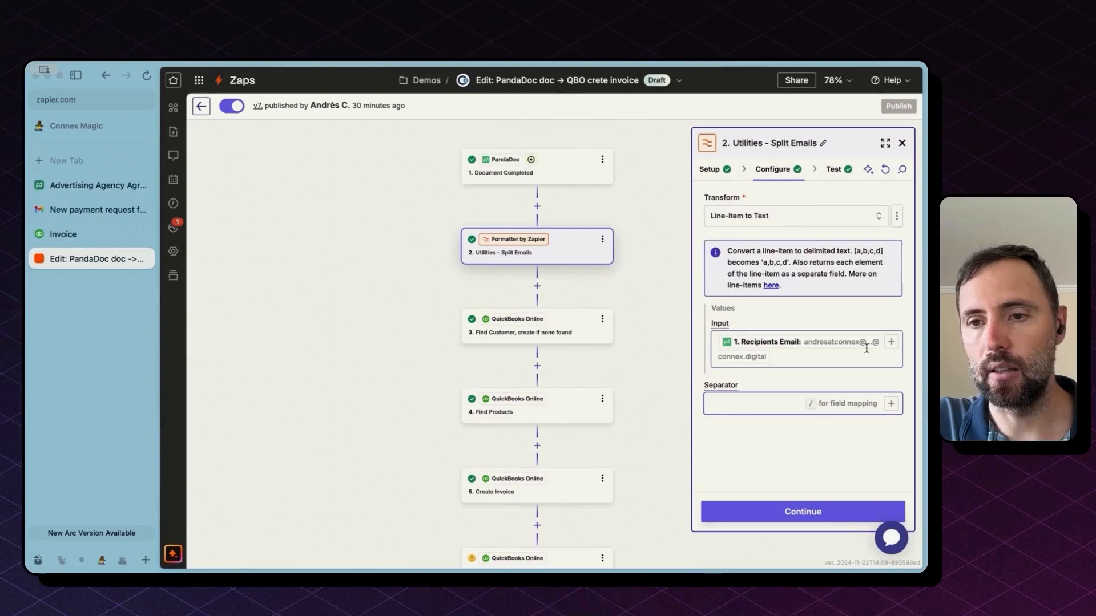
left_click(768, 403)
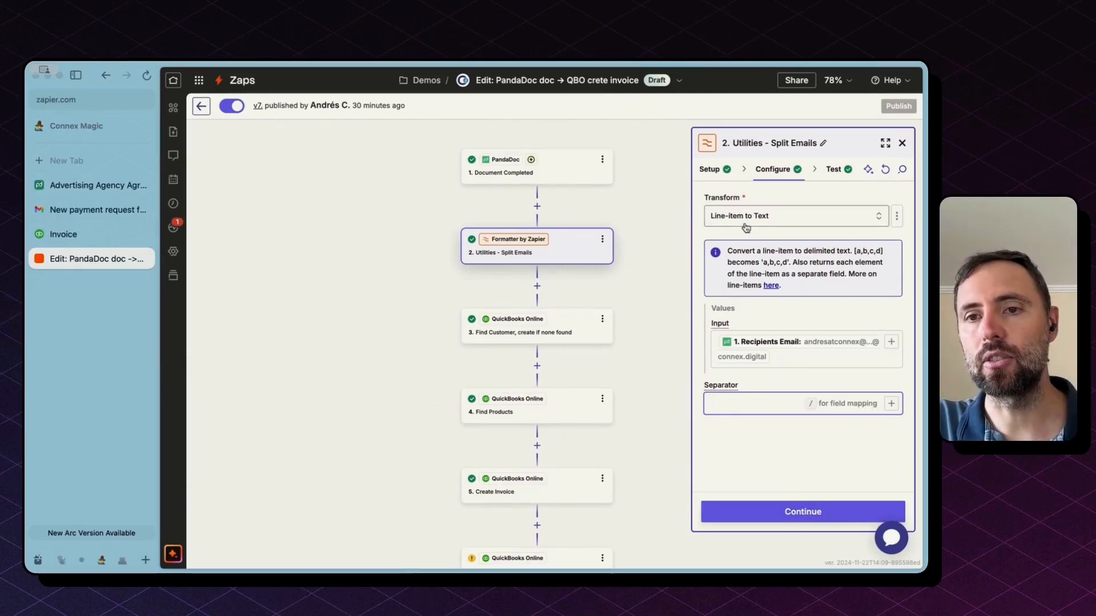
left_click(801, 512)
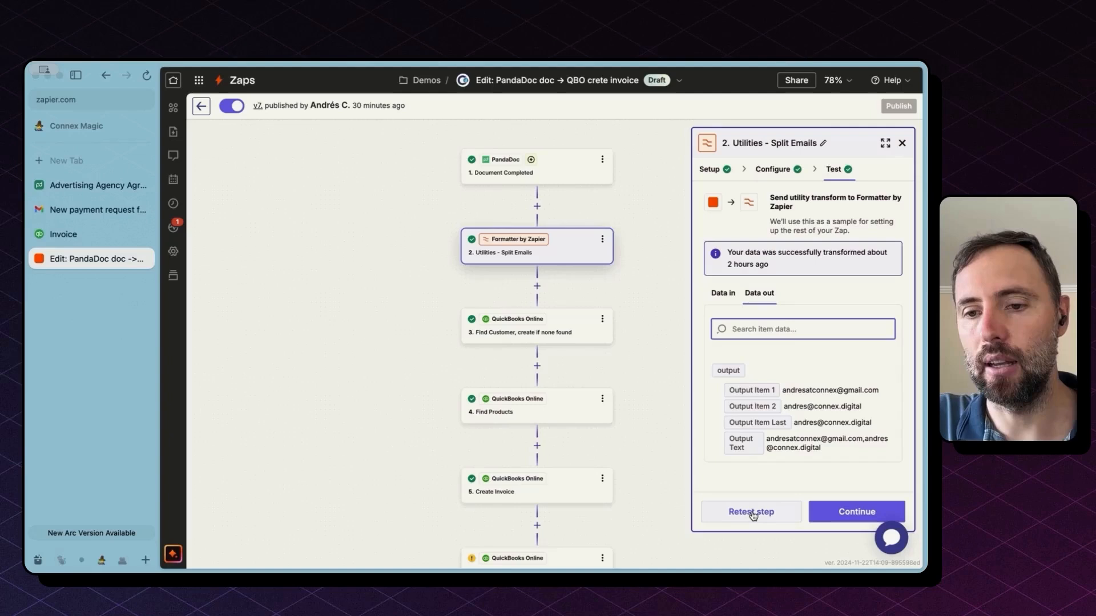
mouse_move(751, 390)
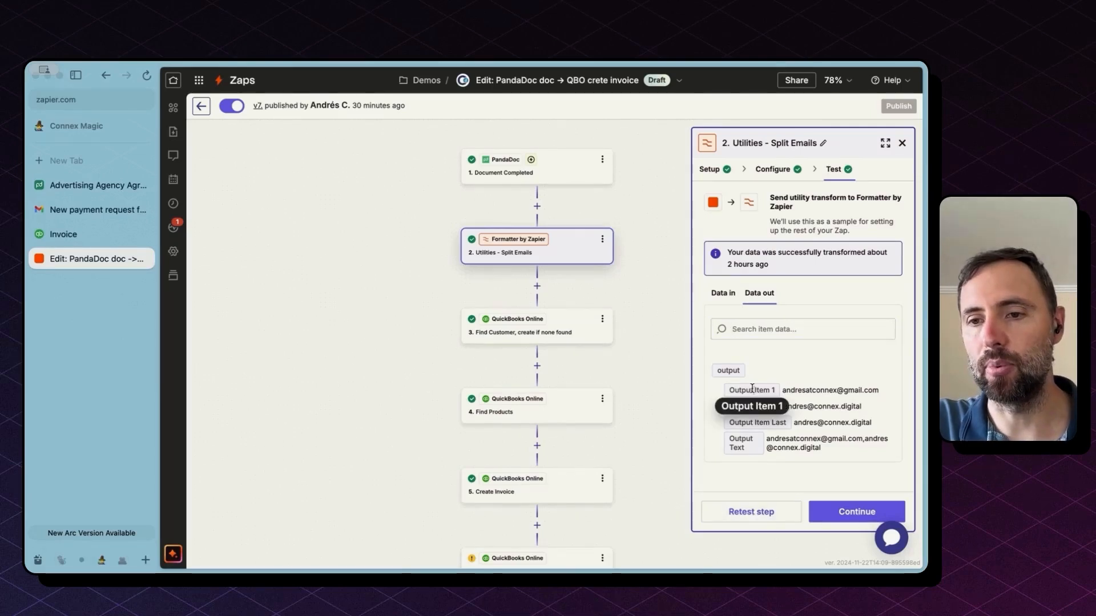
mouse_move(852, 401)
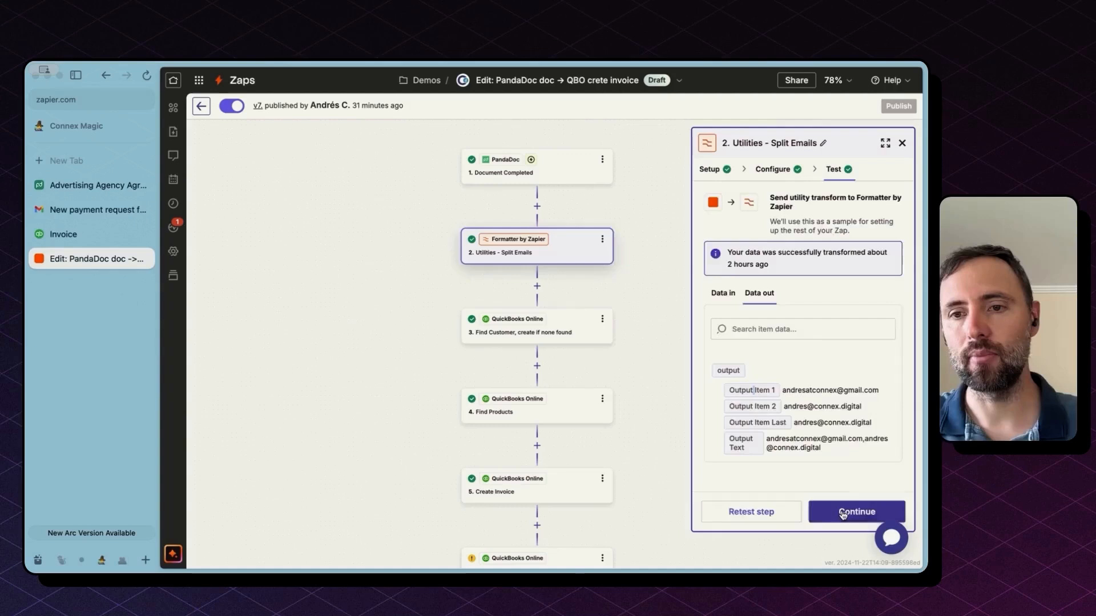
Step: Continue to Find Customer and review the QuickBooks customer data it returned
left_click(856, 511)
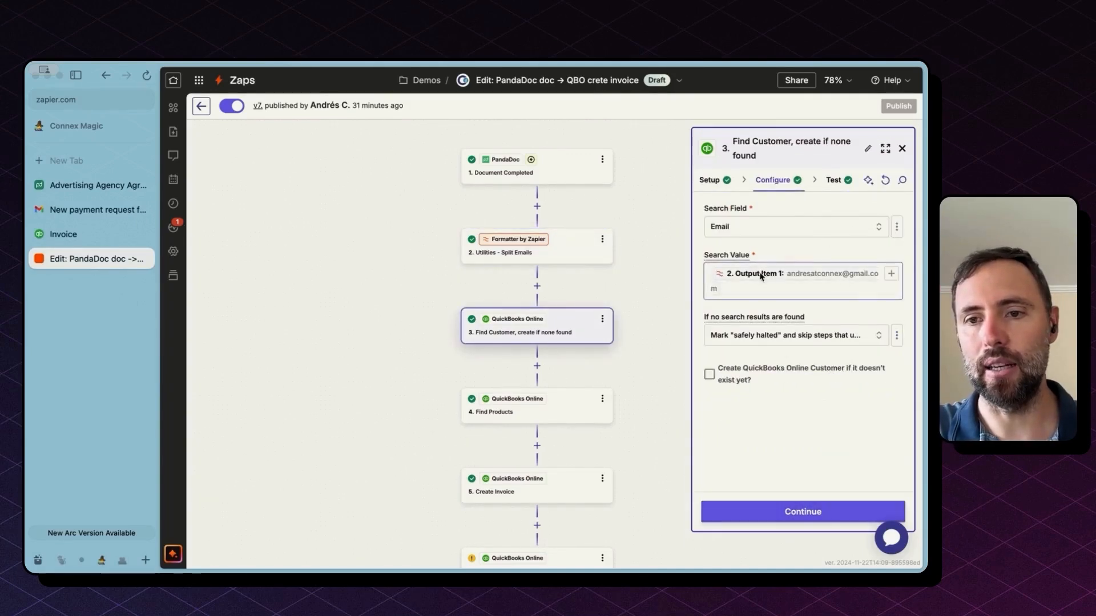
left_click(832, 179)
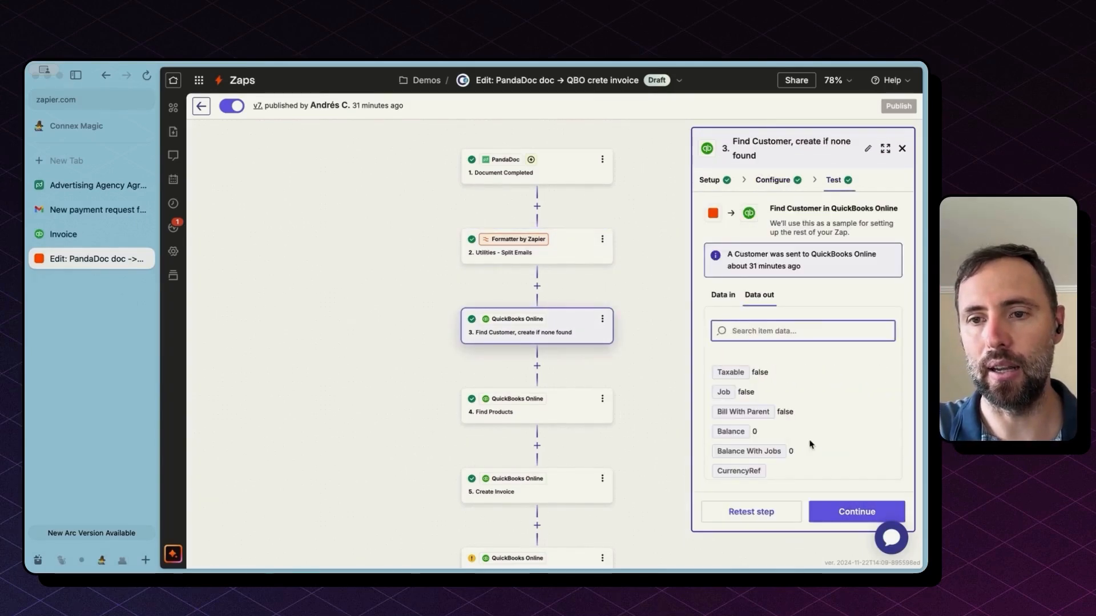
scroll("down", 3)
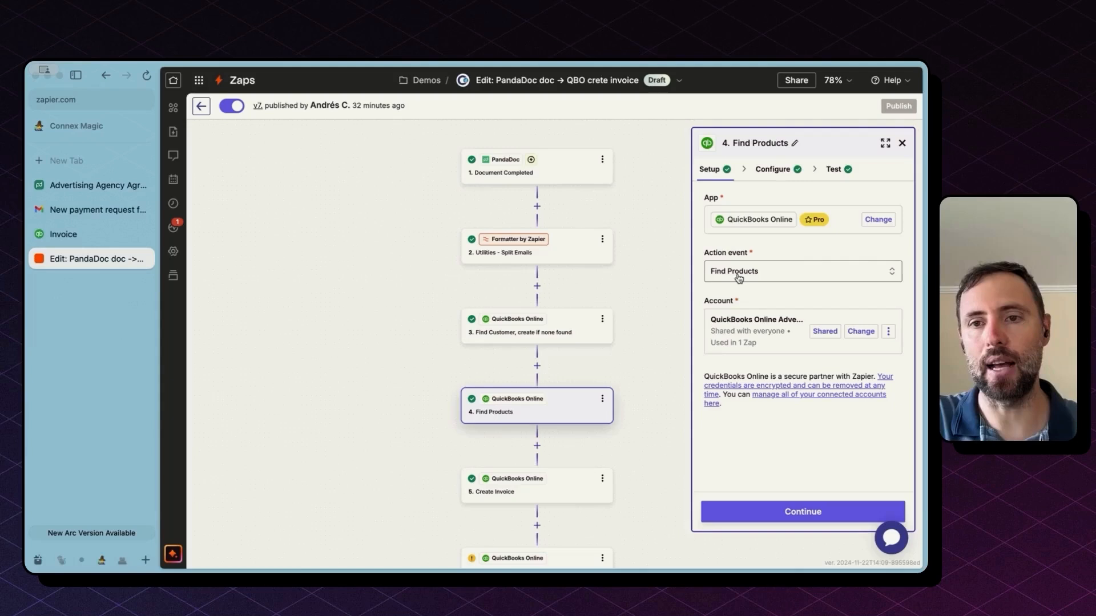
Step: Filter the Action event list by 'find pro' to show the Find Product and Find Products options
left_click(802, 272)
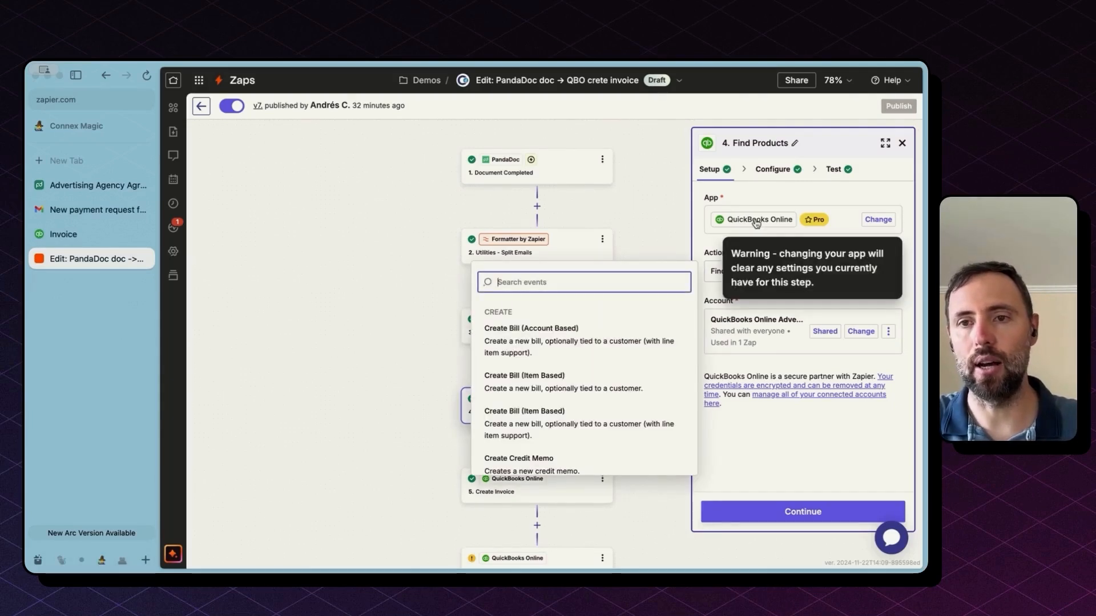
mouse_move(607, 304)
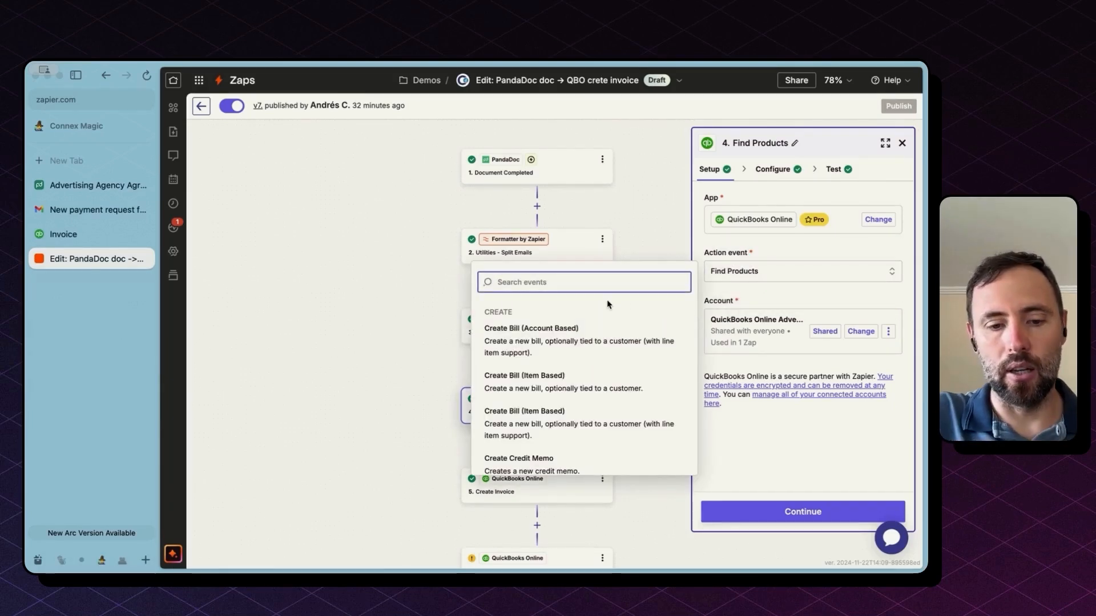
type("find p")
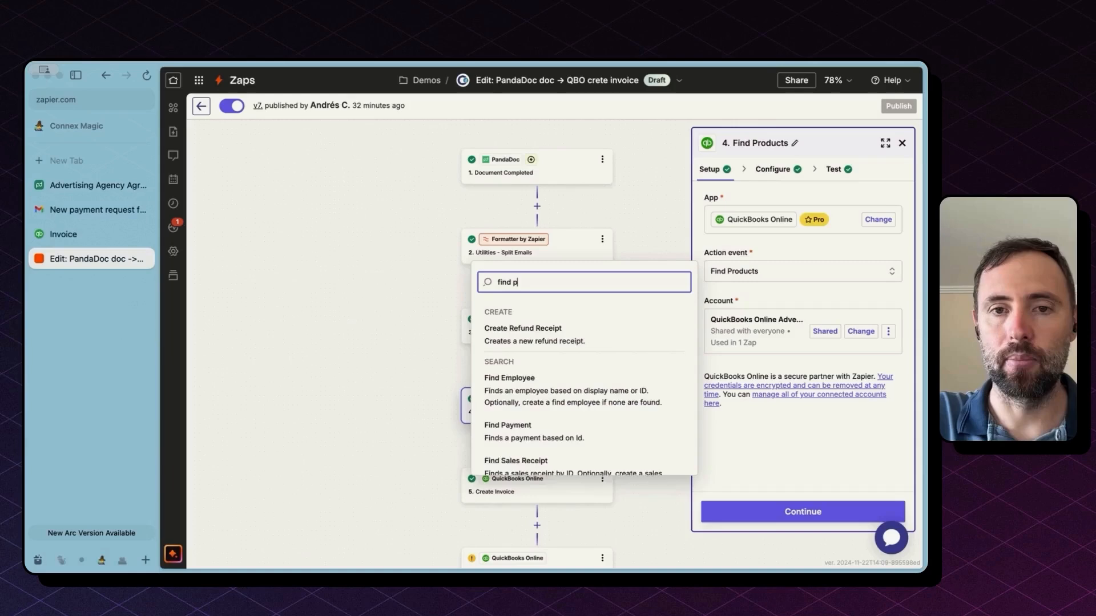
type("ro")
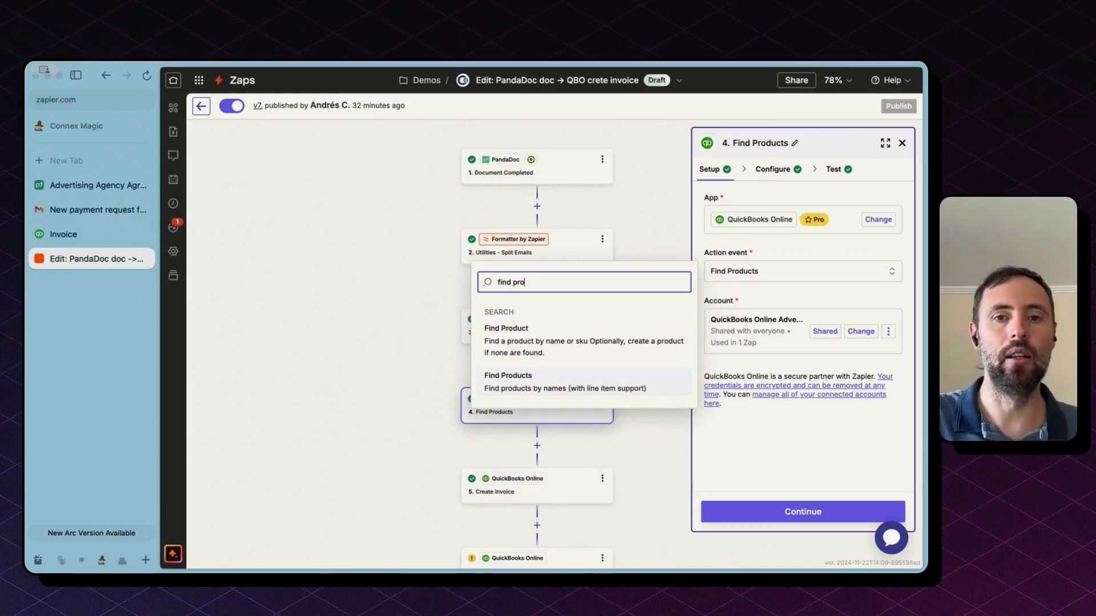
mouse_move(482, 293)
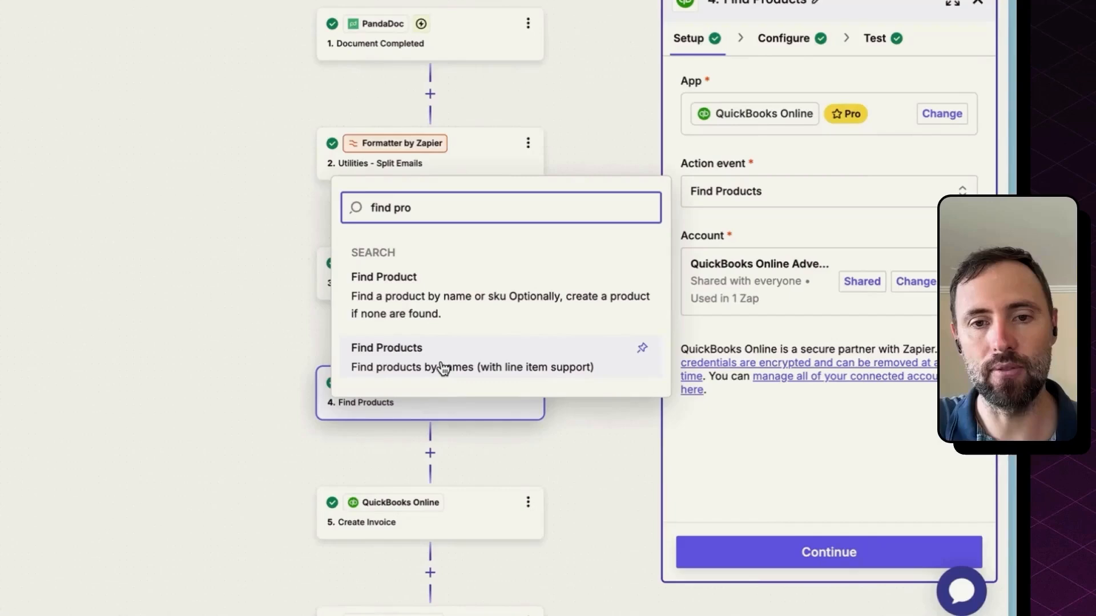
mouse_move(437, 320)
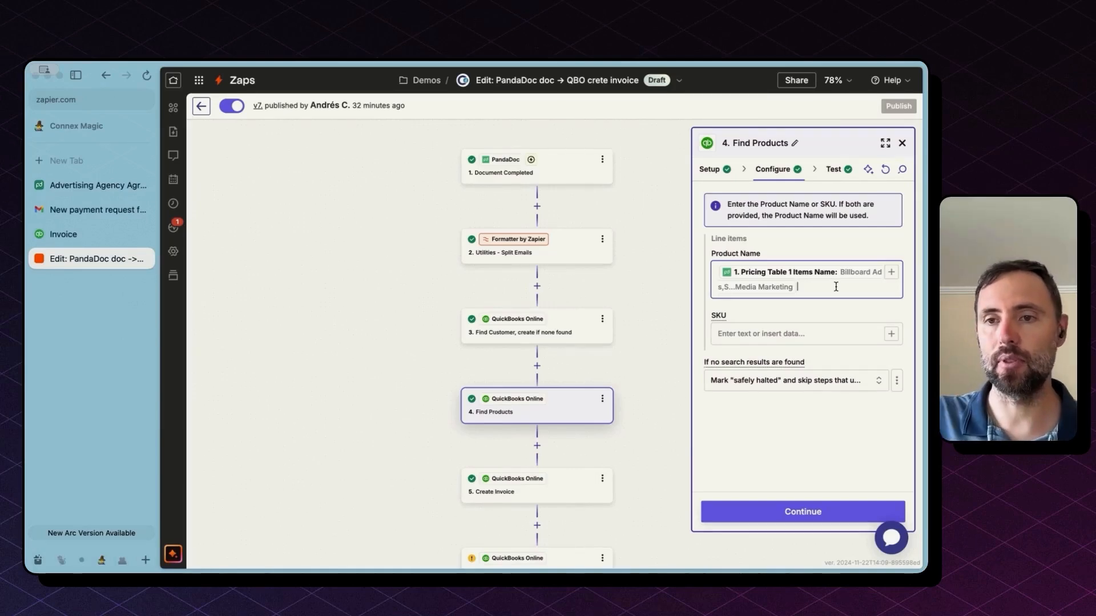
left_click(832, 169)
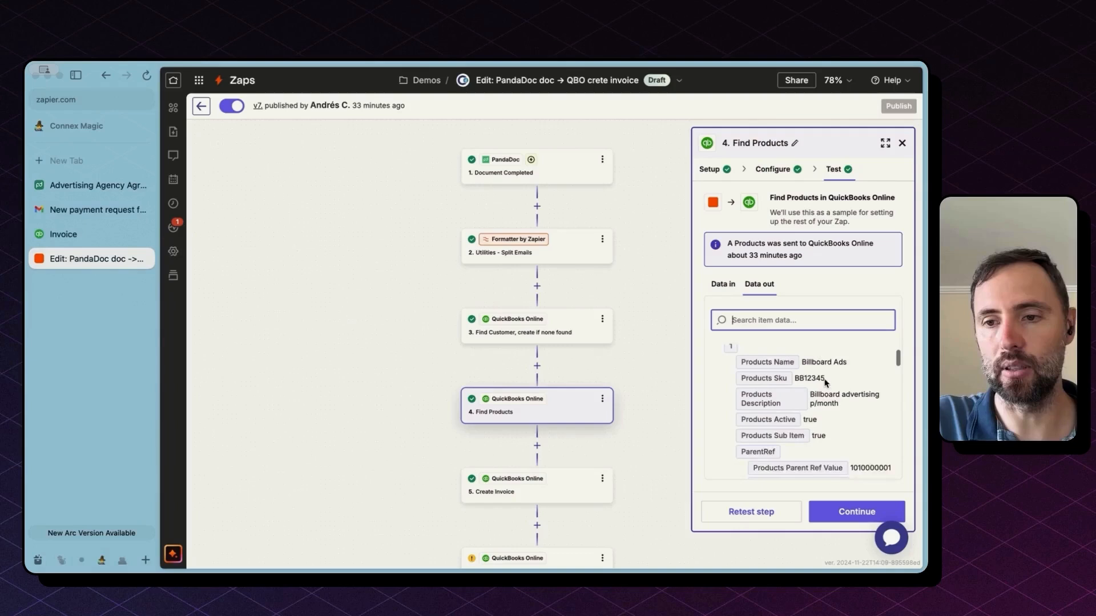
scroll("down", 3)
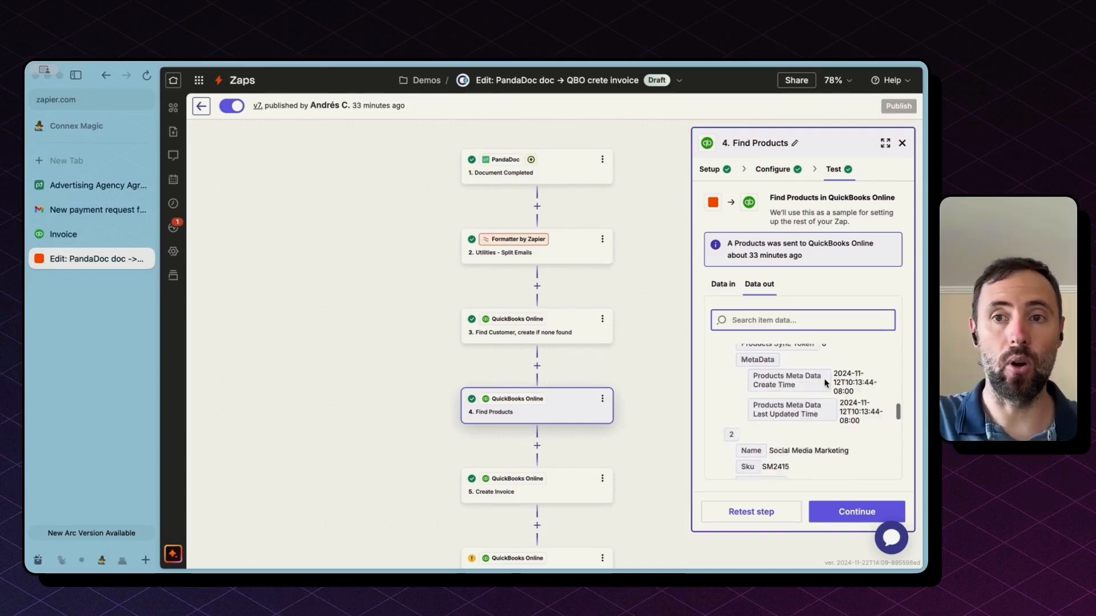
scroll("up", 3)
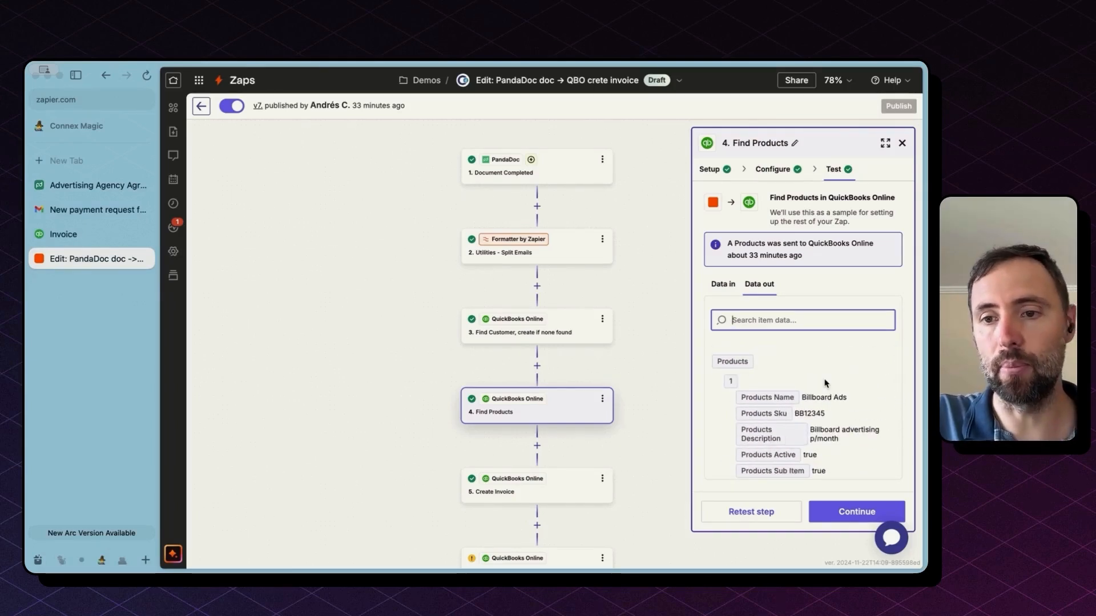
scroll("down", 3)
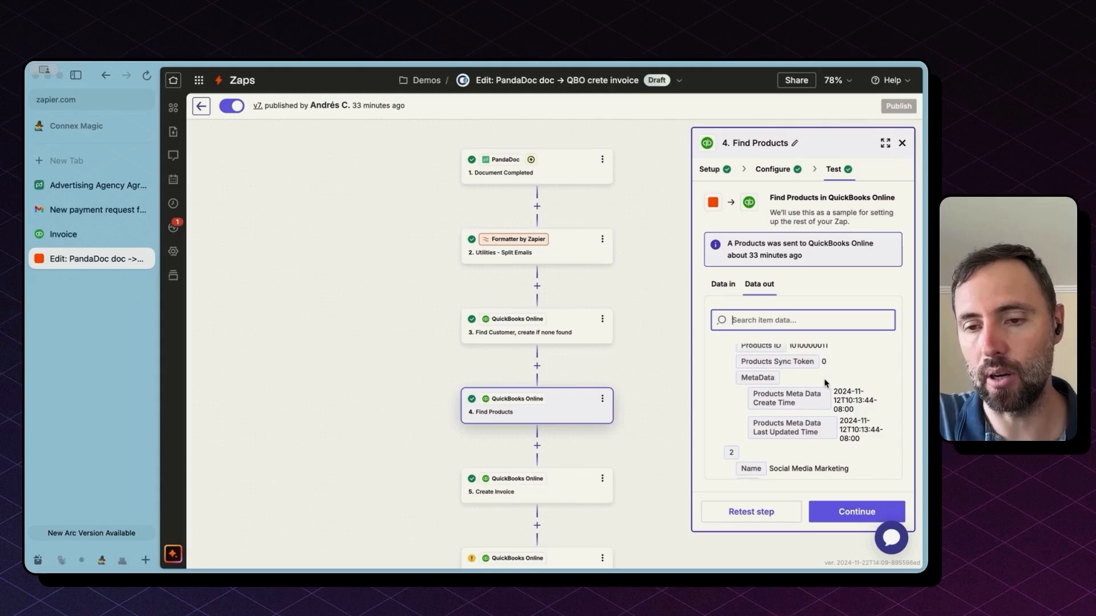
scroll("down", 3)
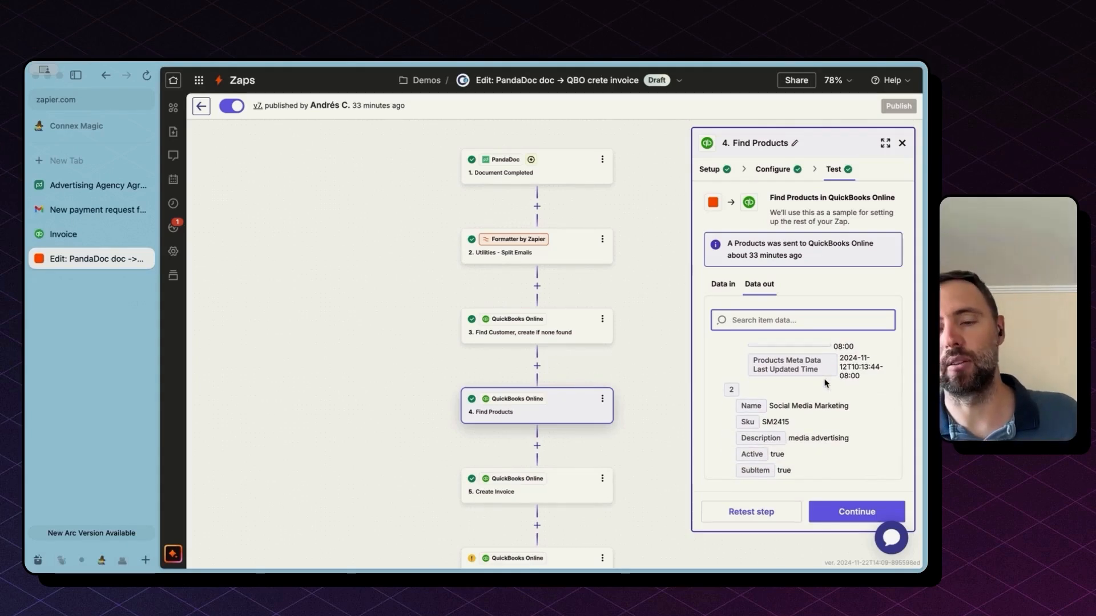
left_click(774, 169)
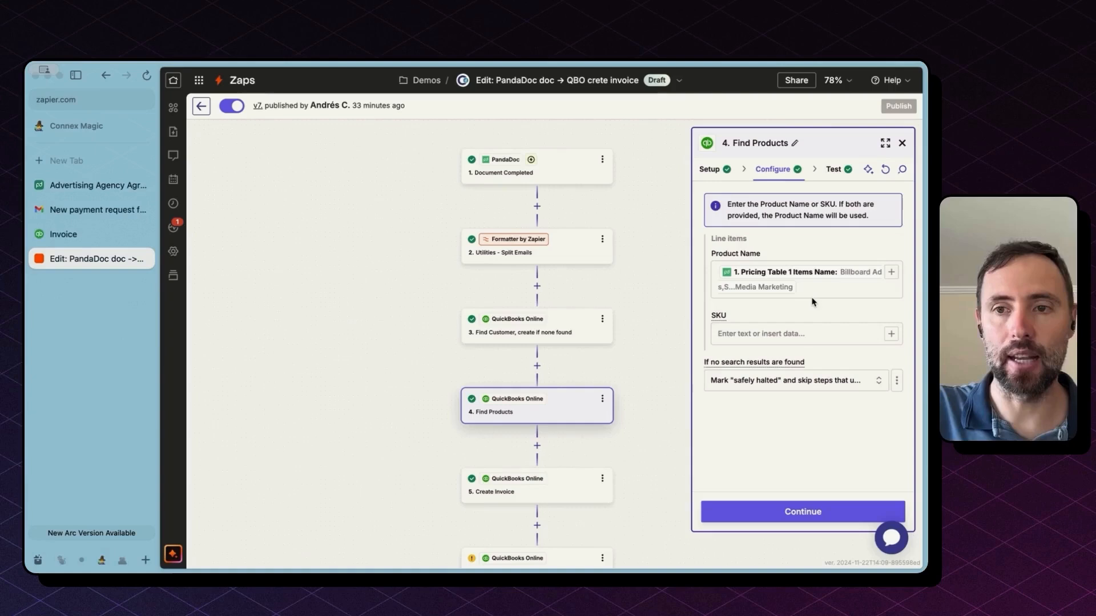
left_click(802, 333)
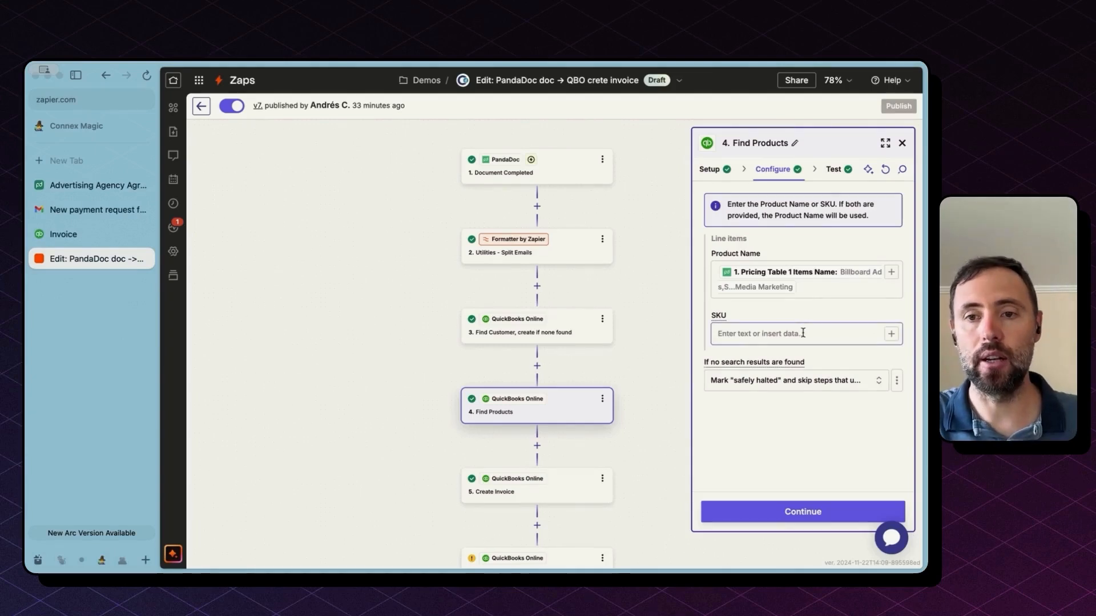
left_click(796, 333)
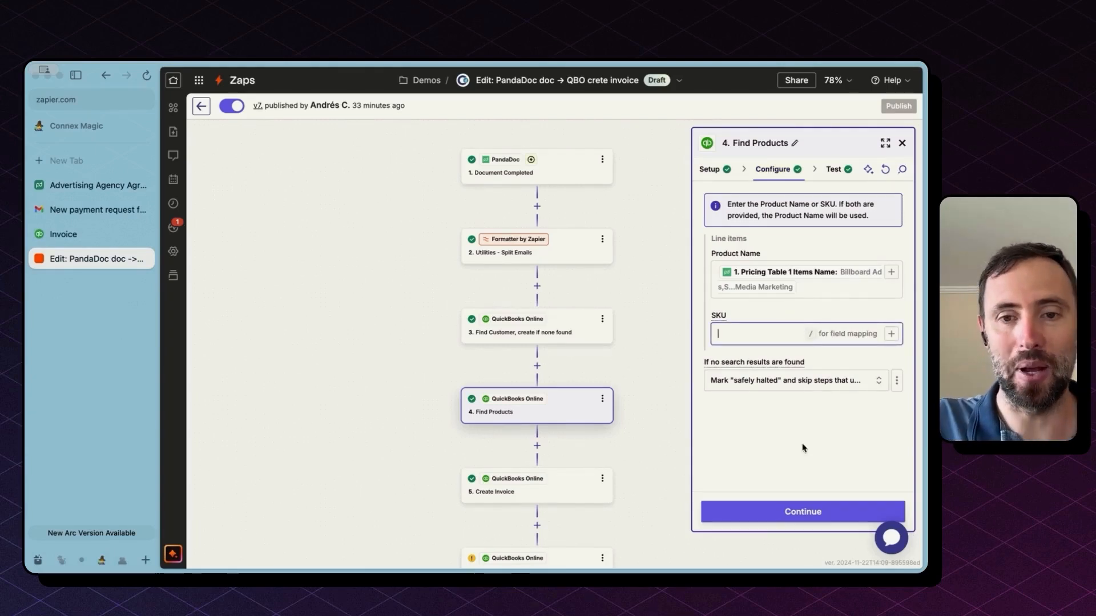
left_click(536, 485)
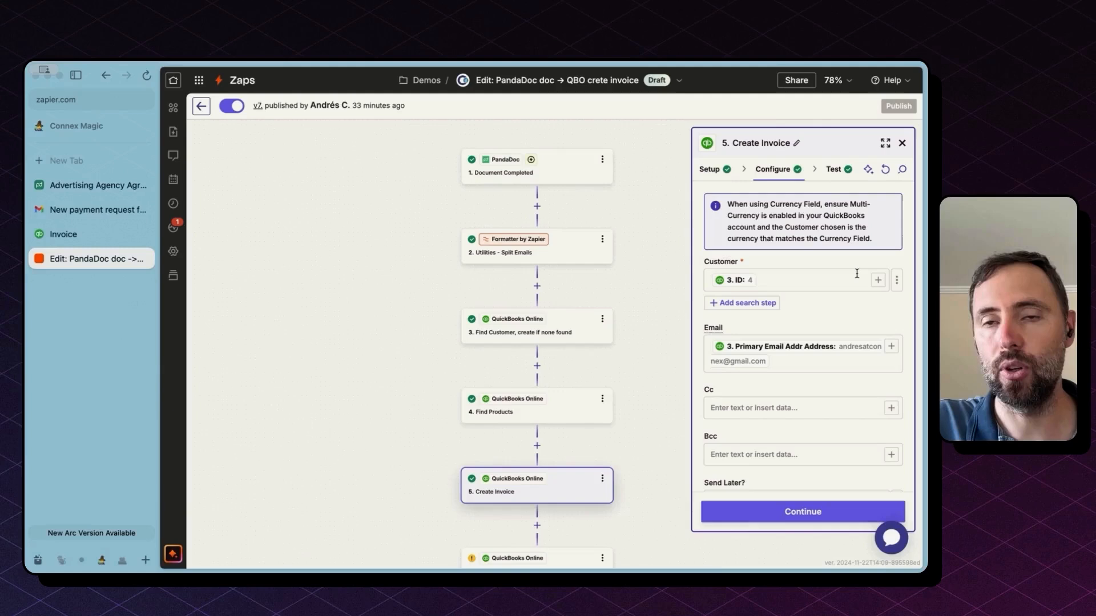
Step: Clear the mapped Customer ID in Create Invoice after glancing at the Find Customer step
left_click(757, 280)
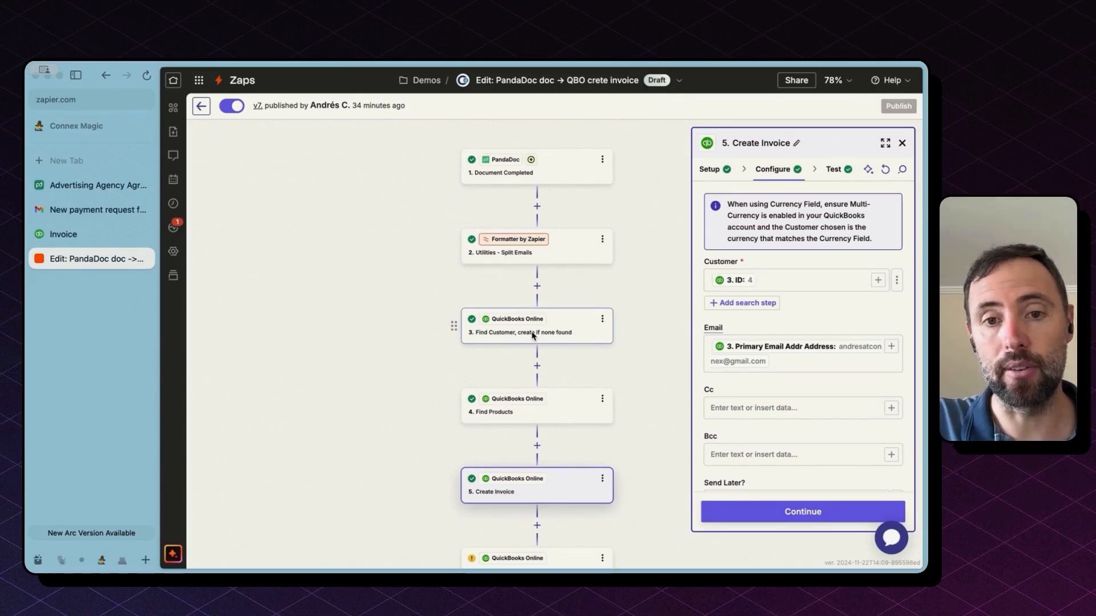
left_click(536, 325)
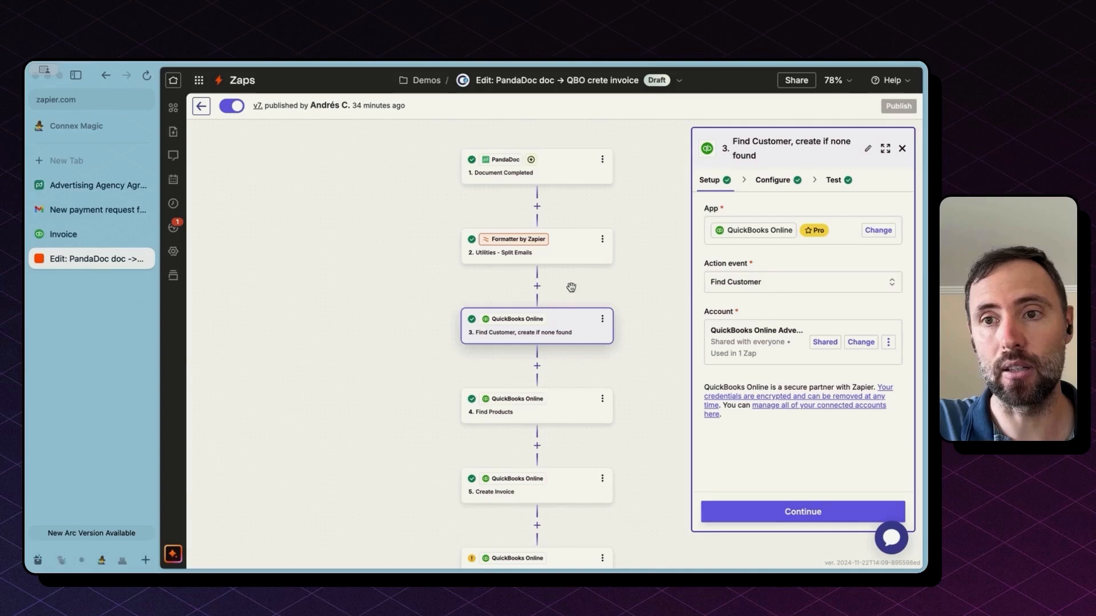
left_click(536, 485)
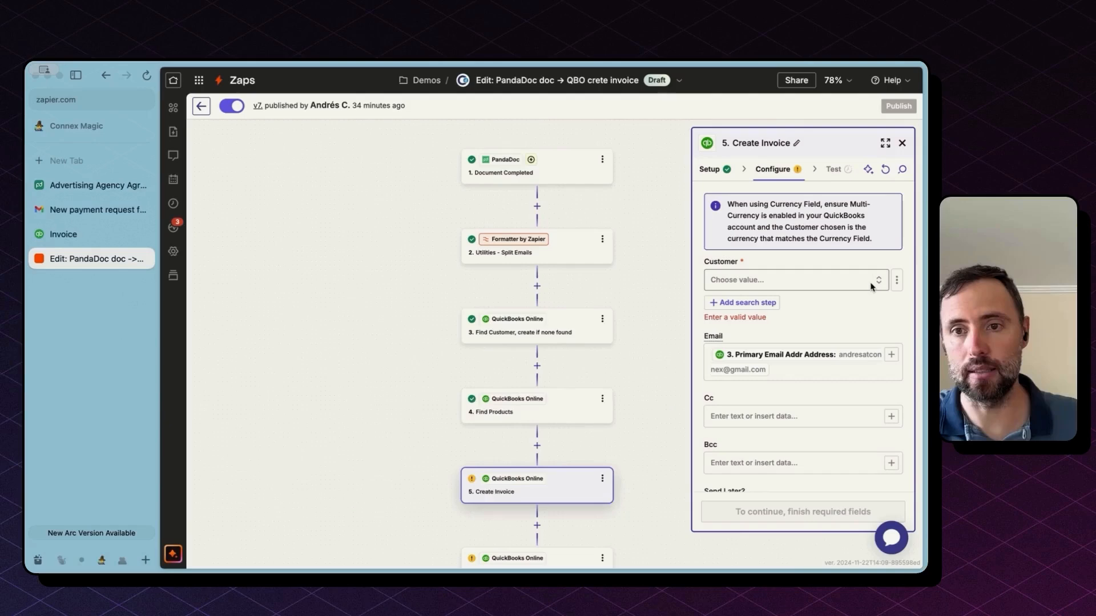
Step: Map step 3's customer ID (value 4) into the Create Invoice Customer field
left_click(793, 279)
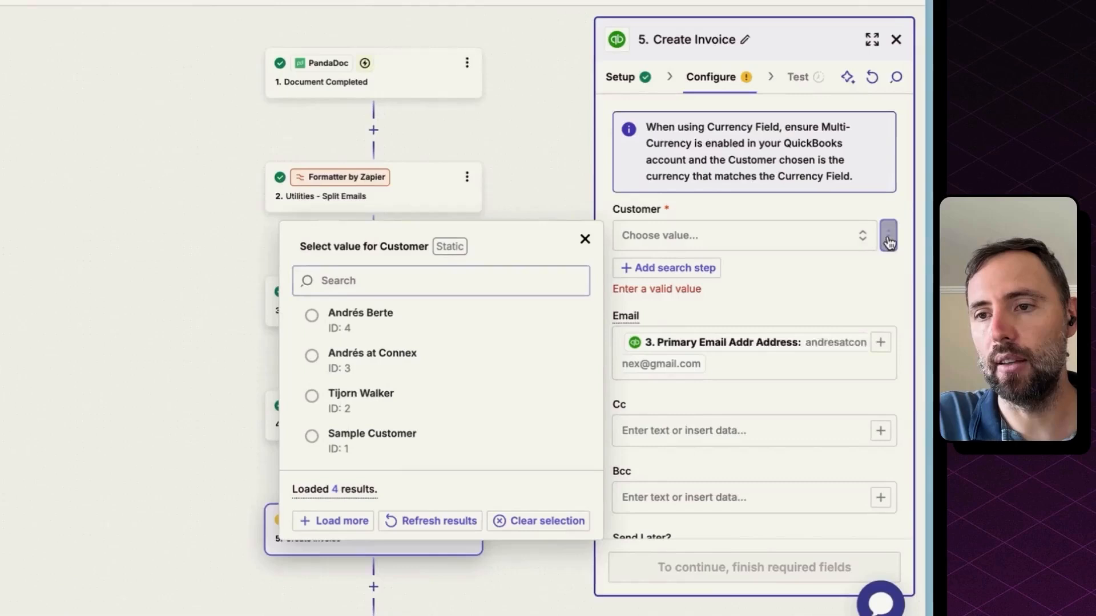
left_click(861, 233)
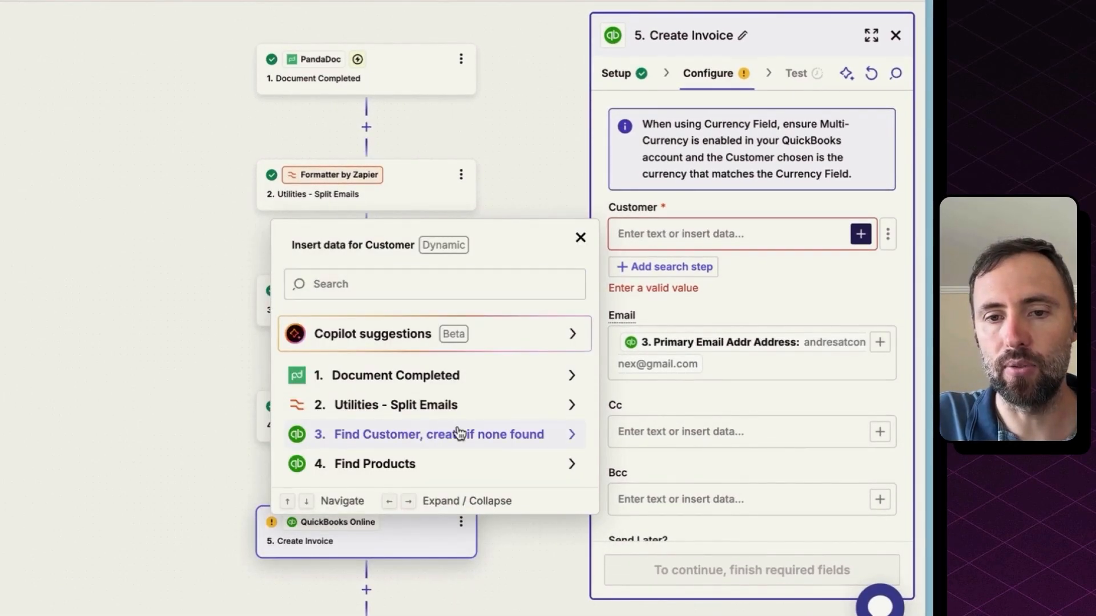
left_click(436, 434)
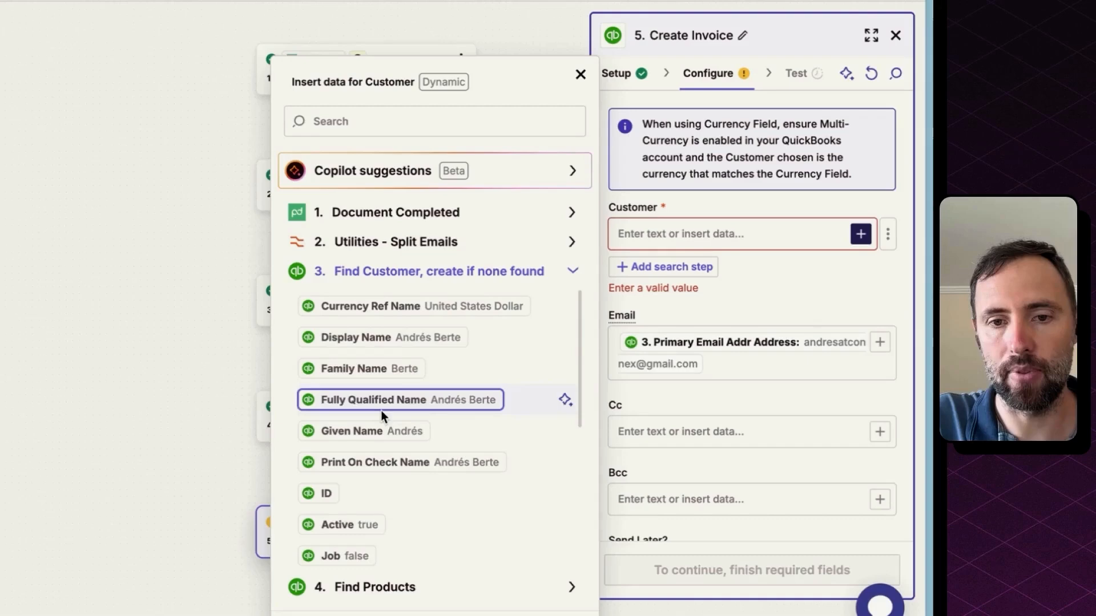
left_click(323, 480)
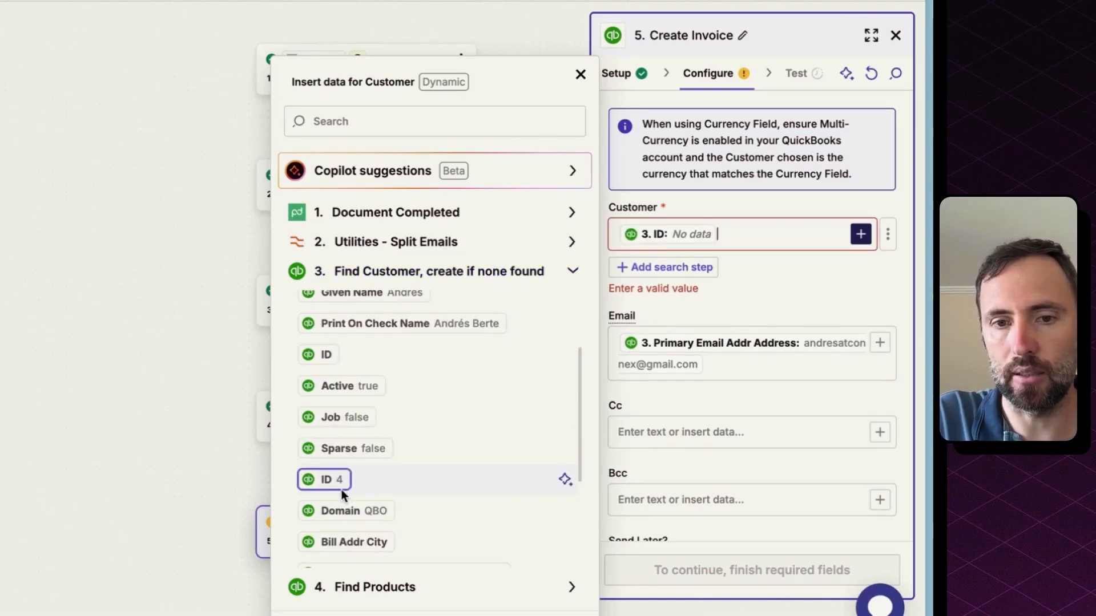
left_click(324, 479)
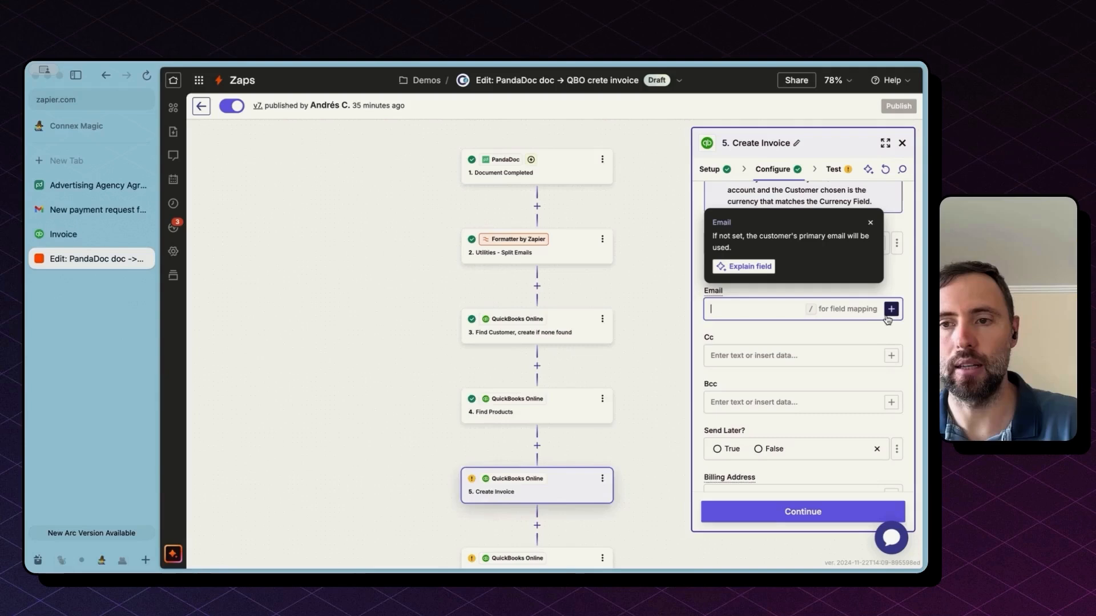
Step: Replace the Email value with step 2's Output Text
left_click(890, 309)
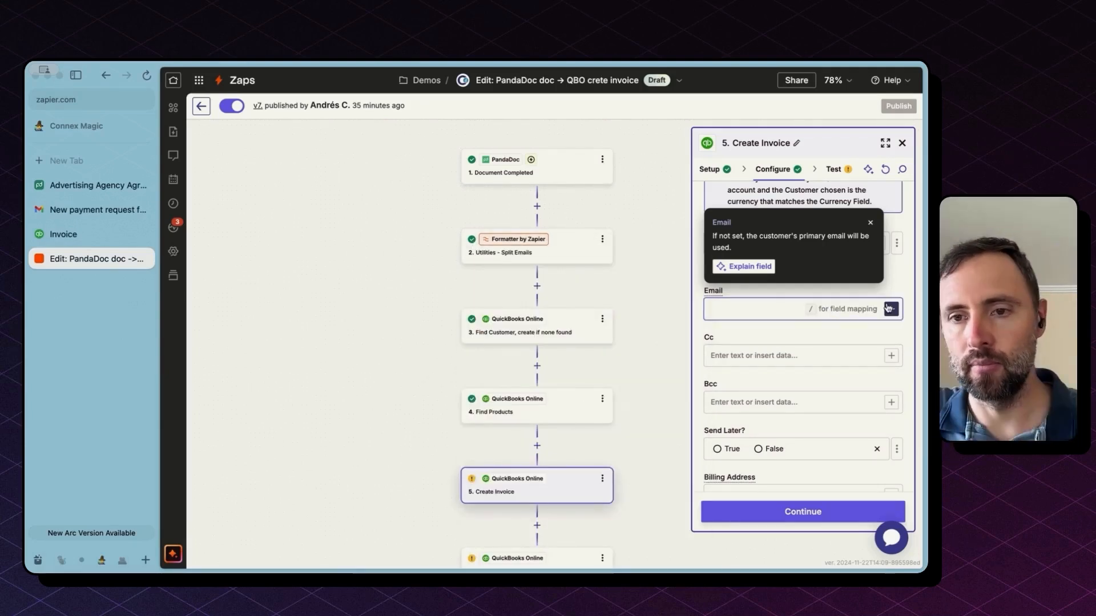
left_click(890, 308)
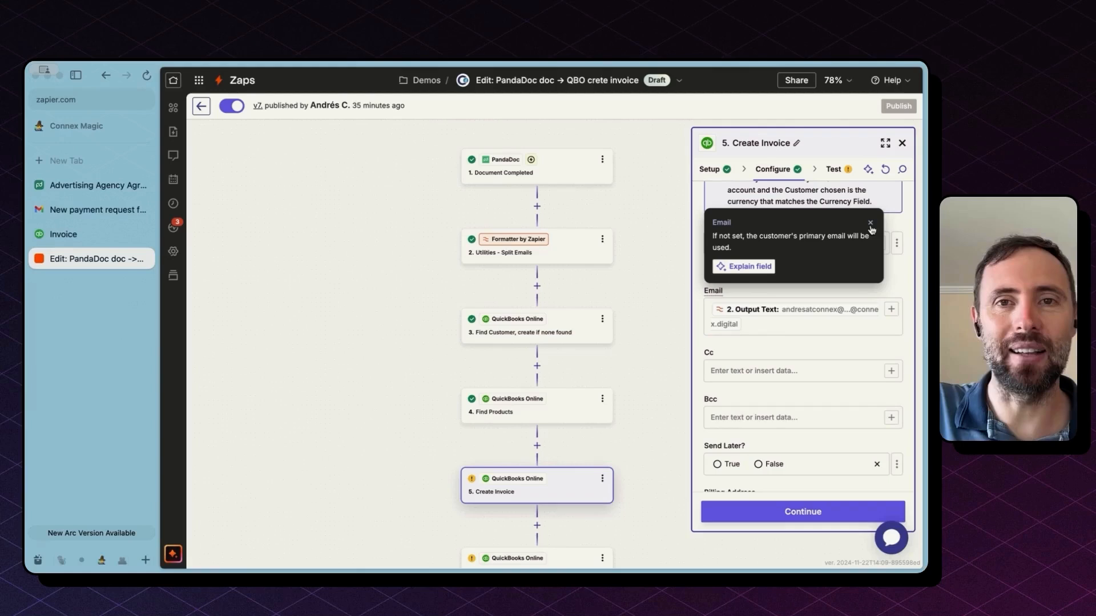
Step: Scroll through the Terms, date and line item fields of Create Invoice before testing
scroll("down", 3)
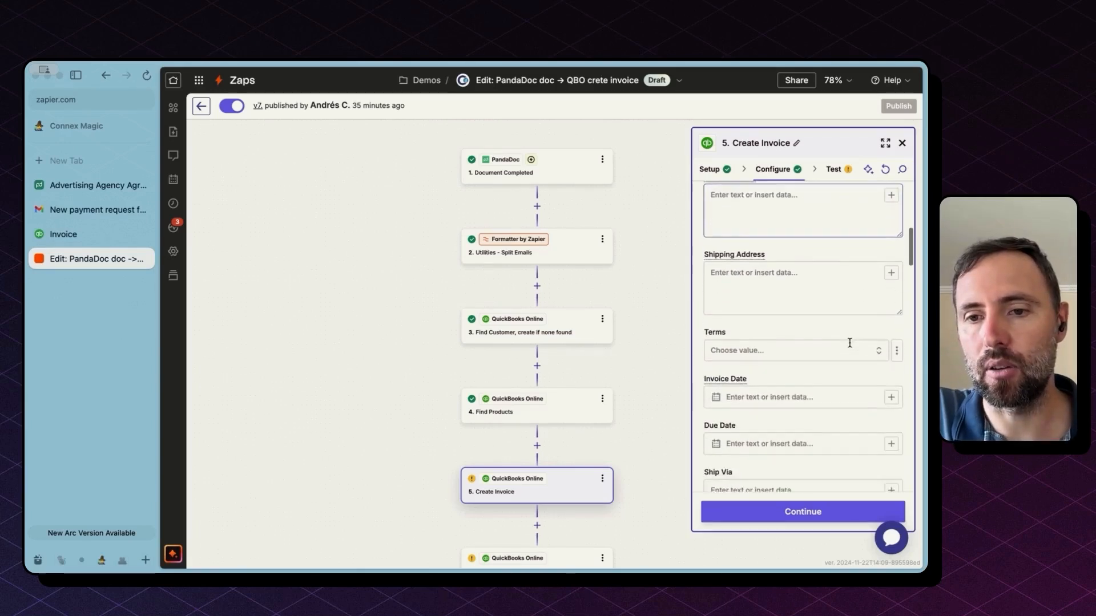
scroll("down", 3)
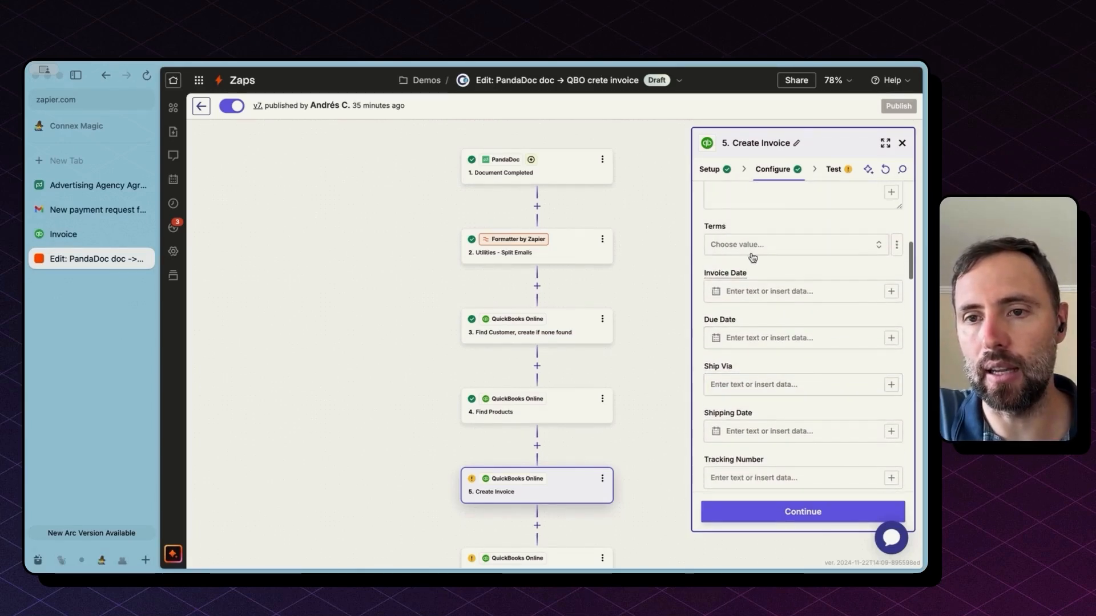
scroll("up", 3)
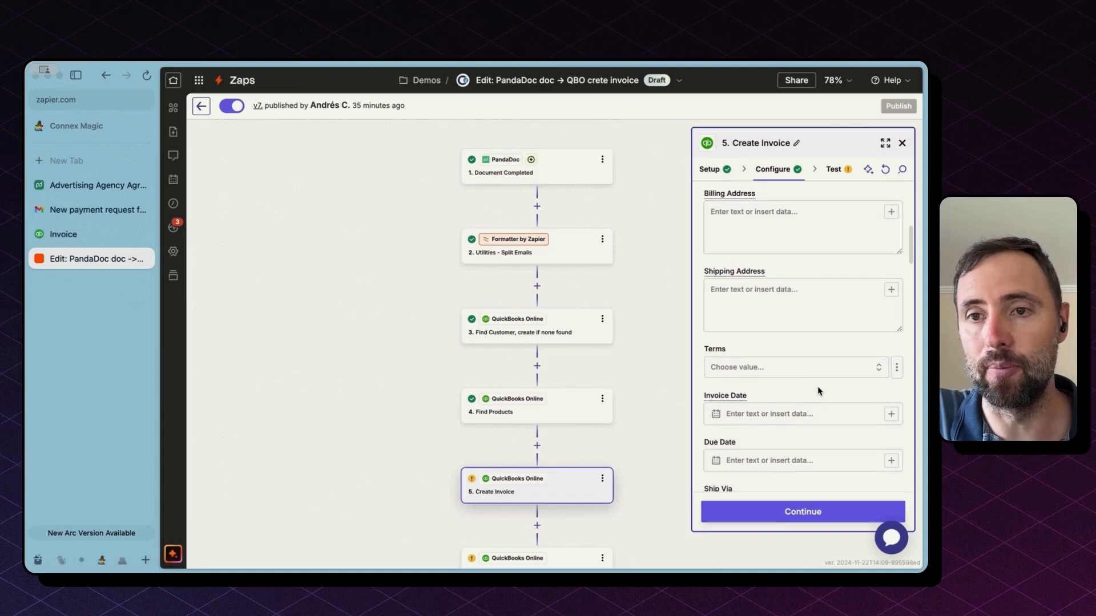
scroll("down", 3)
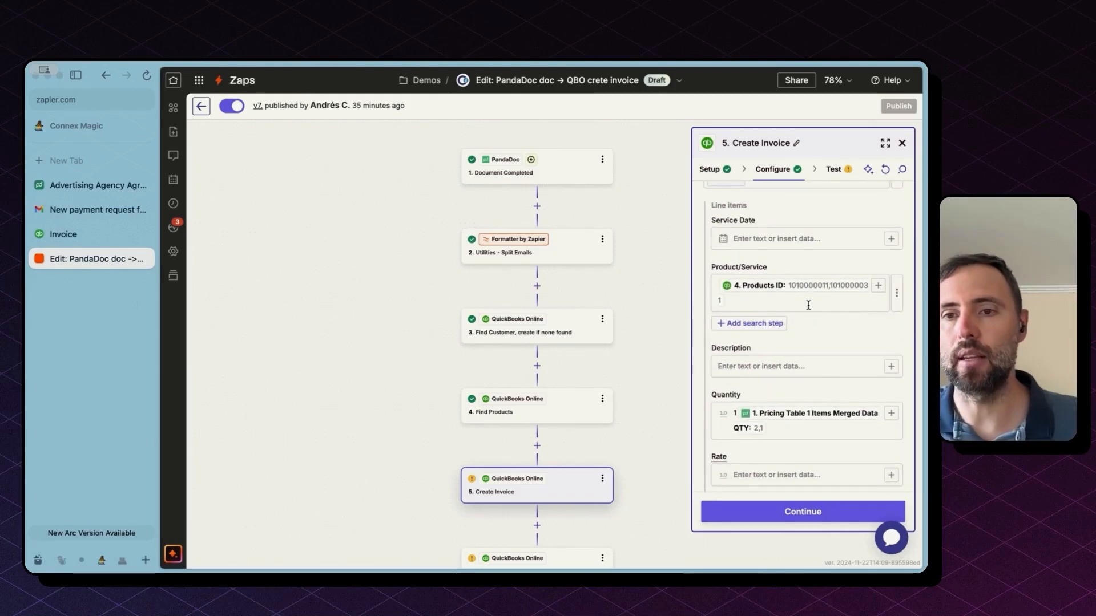
scroll("down", 3)
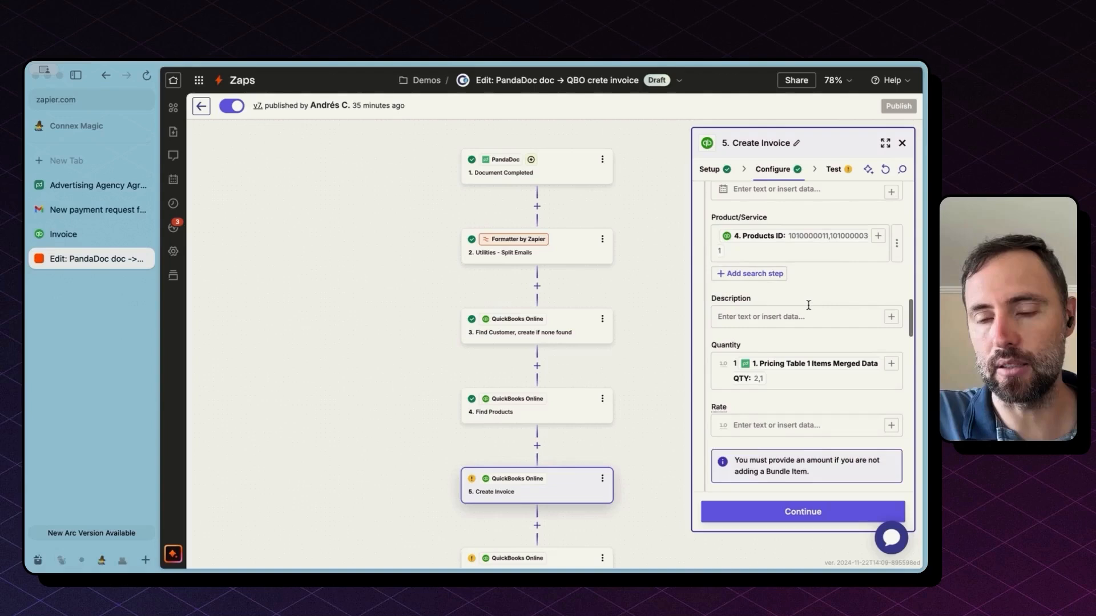
scroll("up", 3)
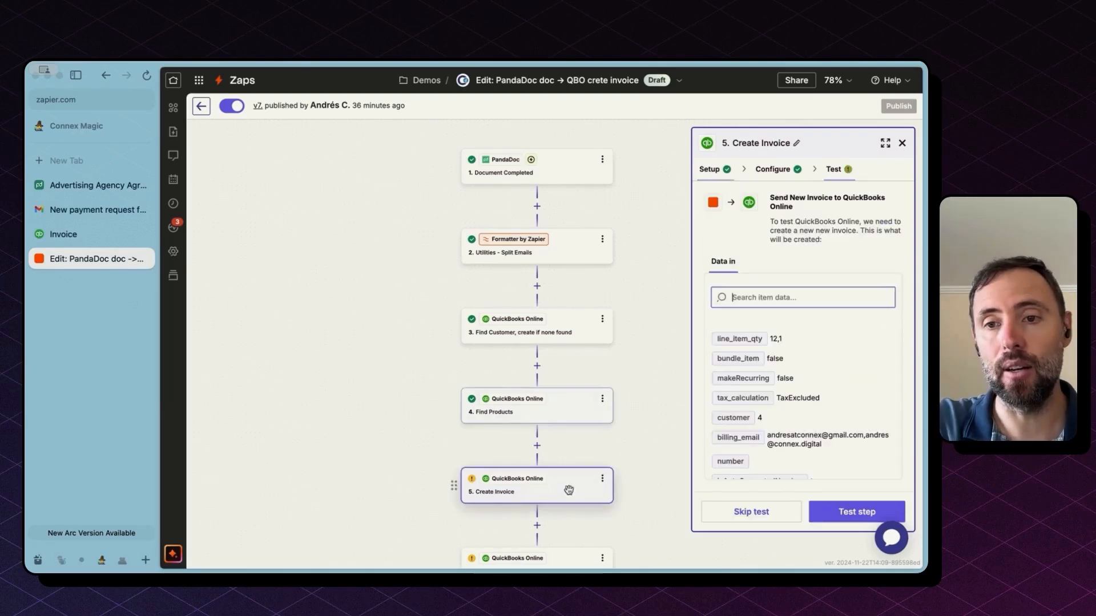
Step: Review the Product/Service, Quantity and Amount mappings in Create Invoice's Configure view
left_click(772, 168)
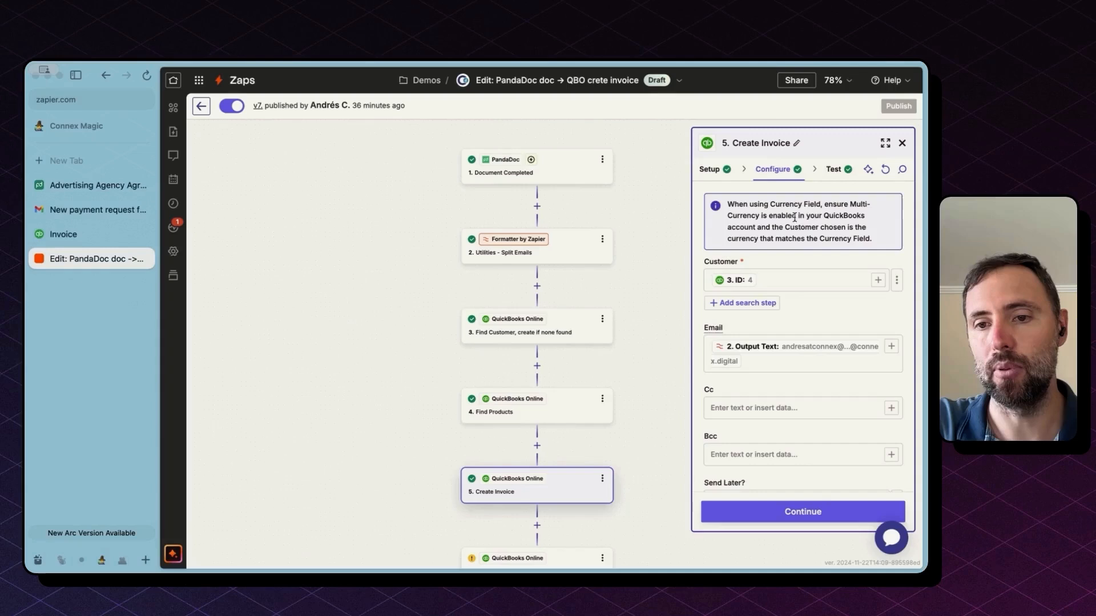
scroll("down", 3)
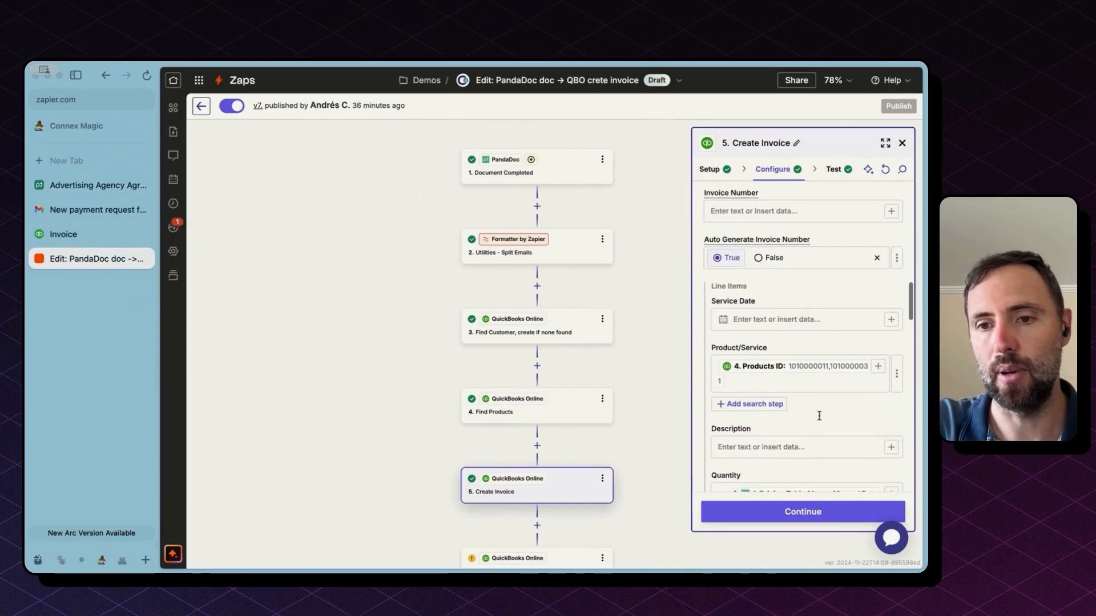
mouse_move(784, 374)
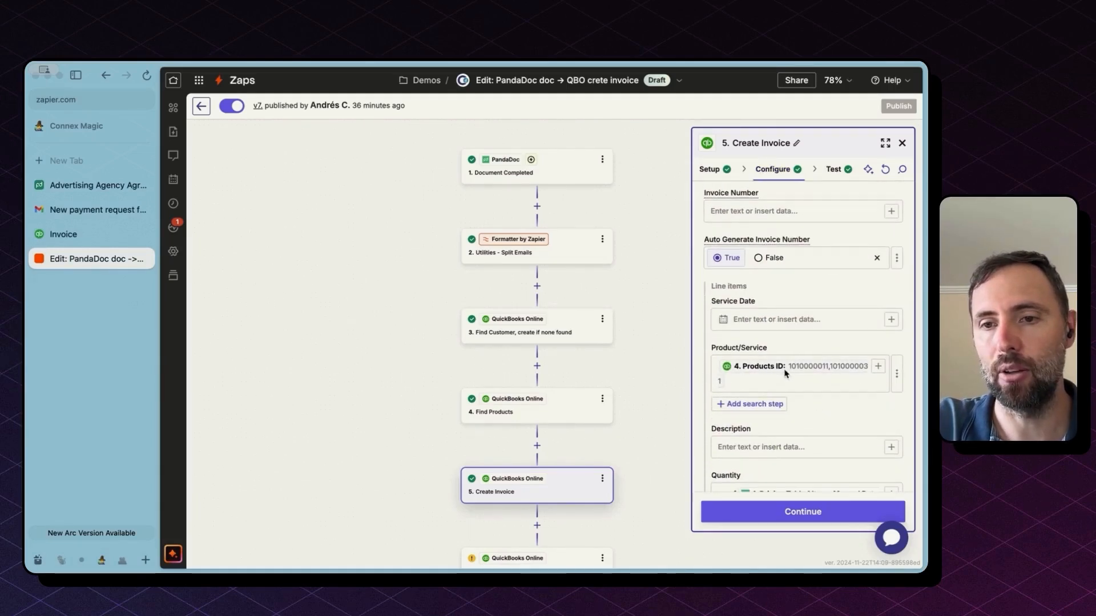
scroll("down", 3)
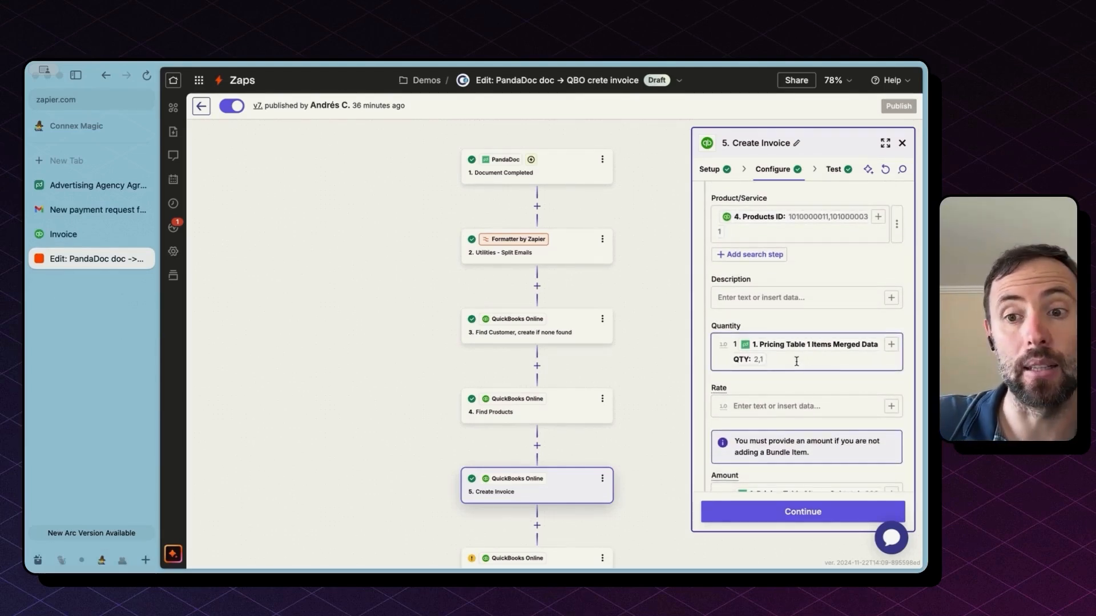
scroll("down", 3)
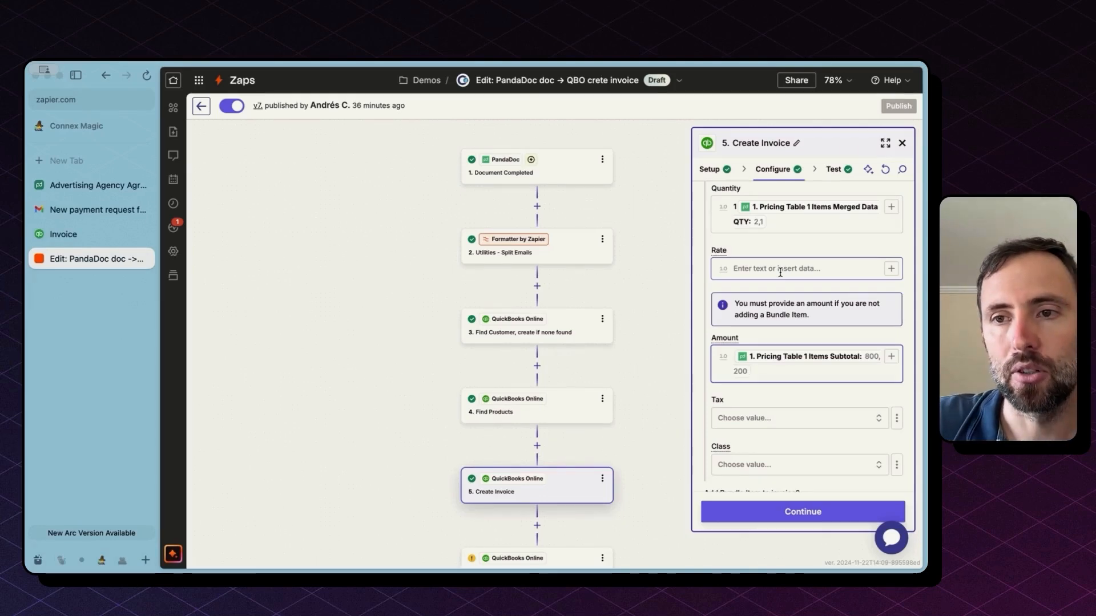
scroll("down", 3)
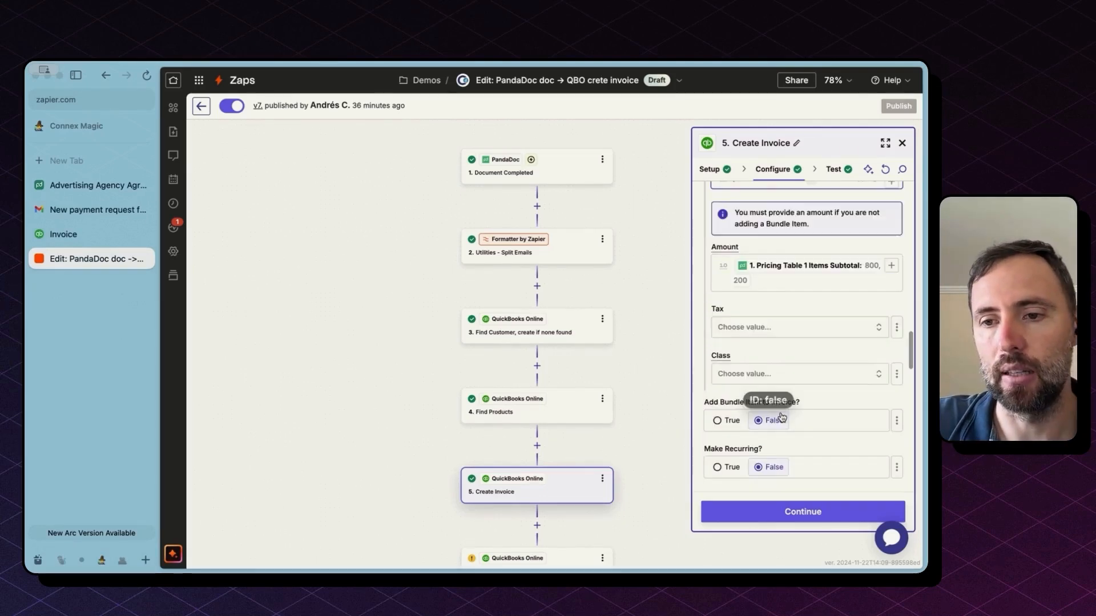
scroll("down", 3)
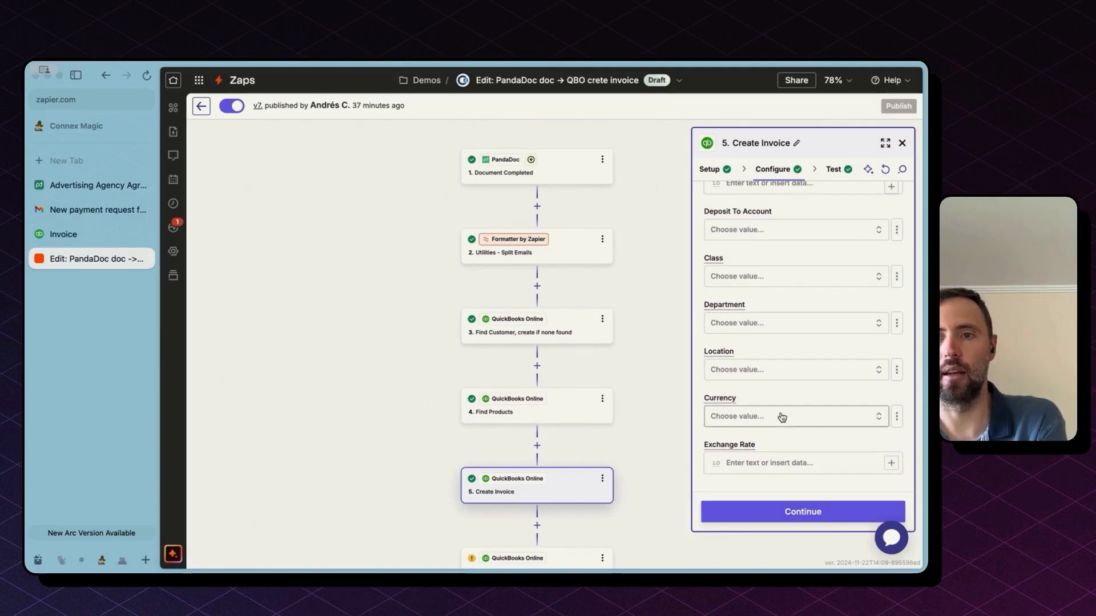
scroll("up", 3)
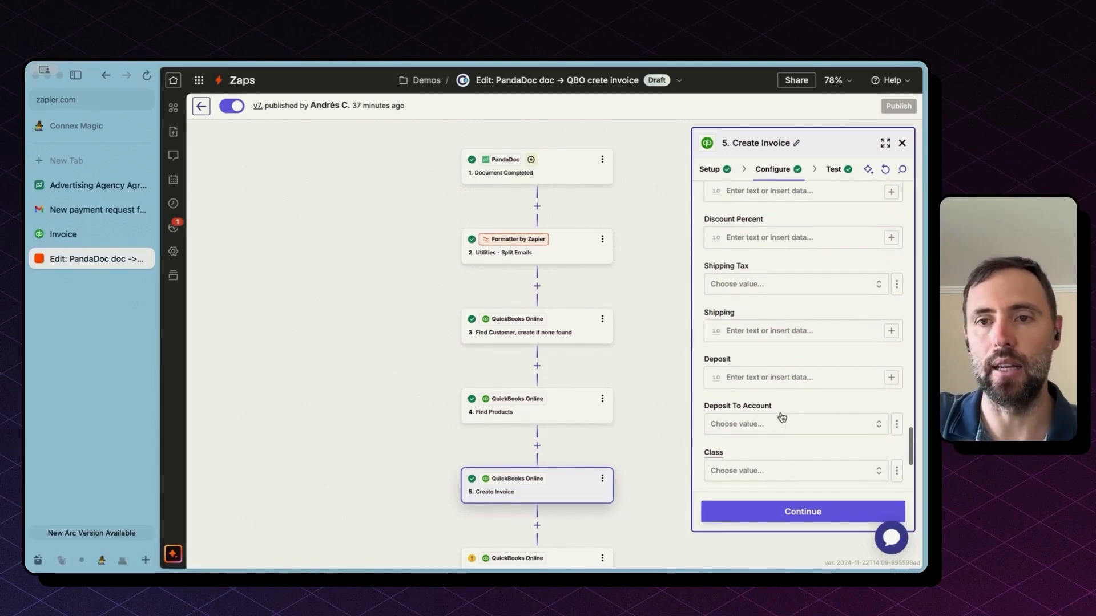
left_click(831, 169)
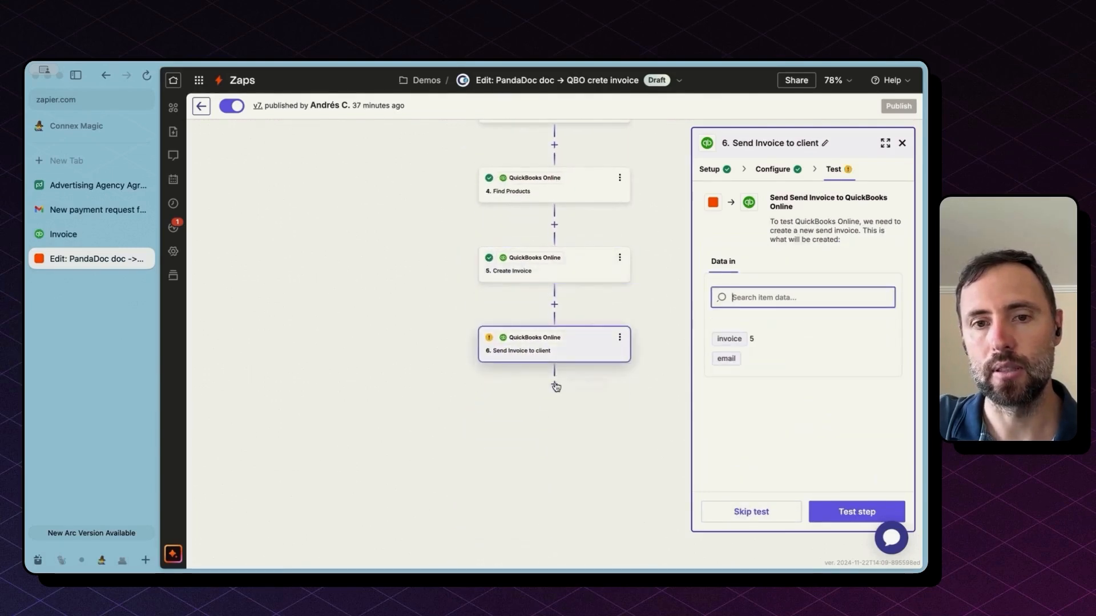
left_click(709, 169)
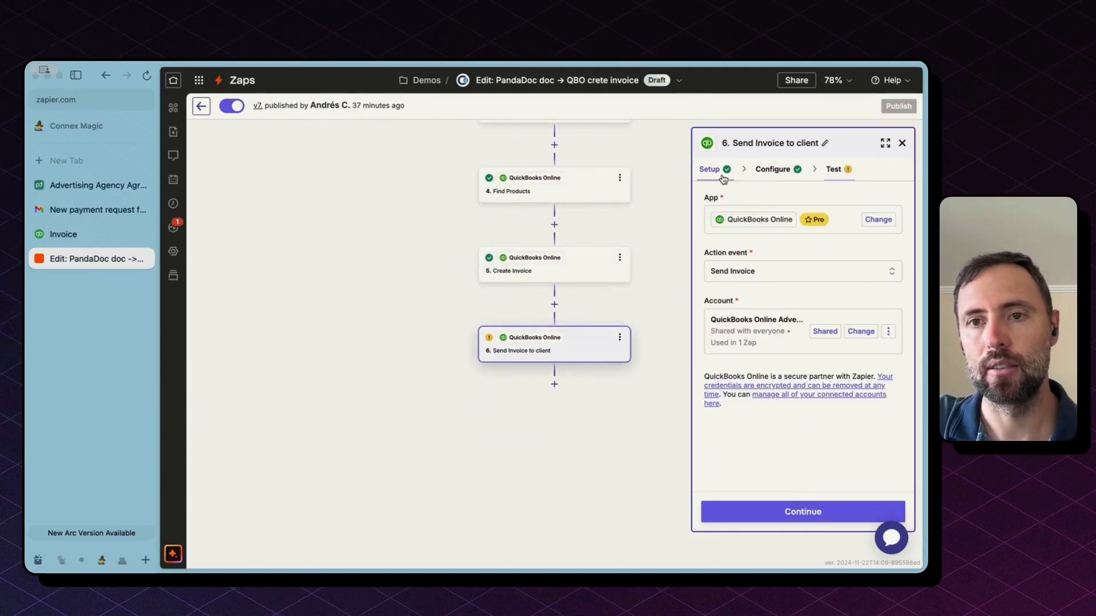
mouse_move(759, 219)
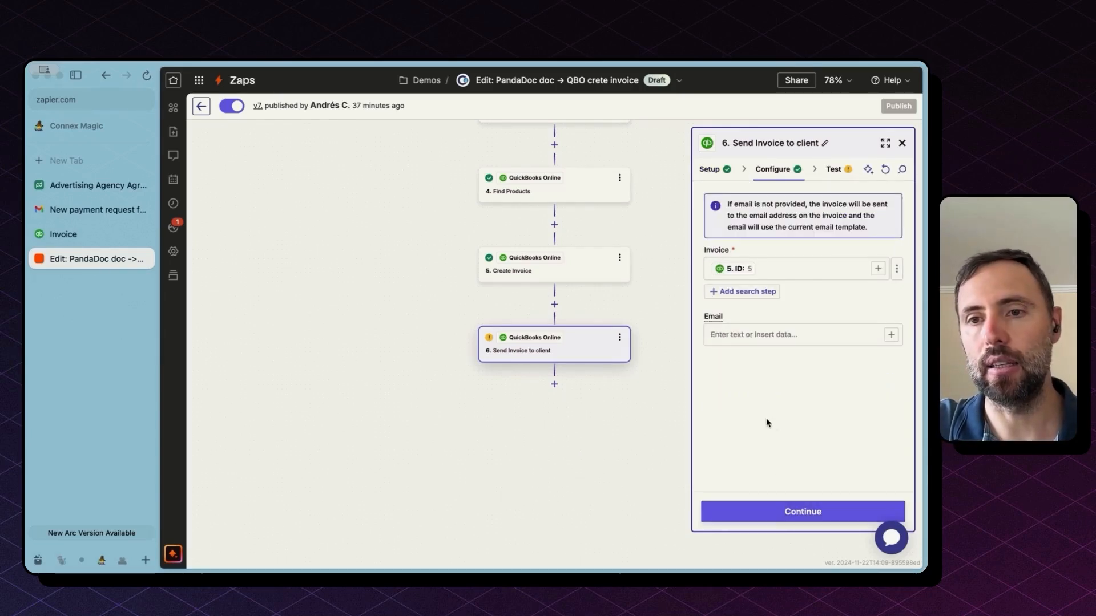
left_click(796, 268)
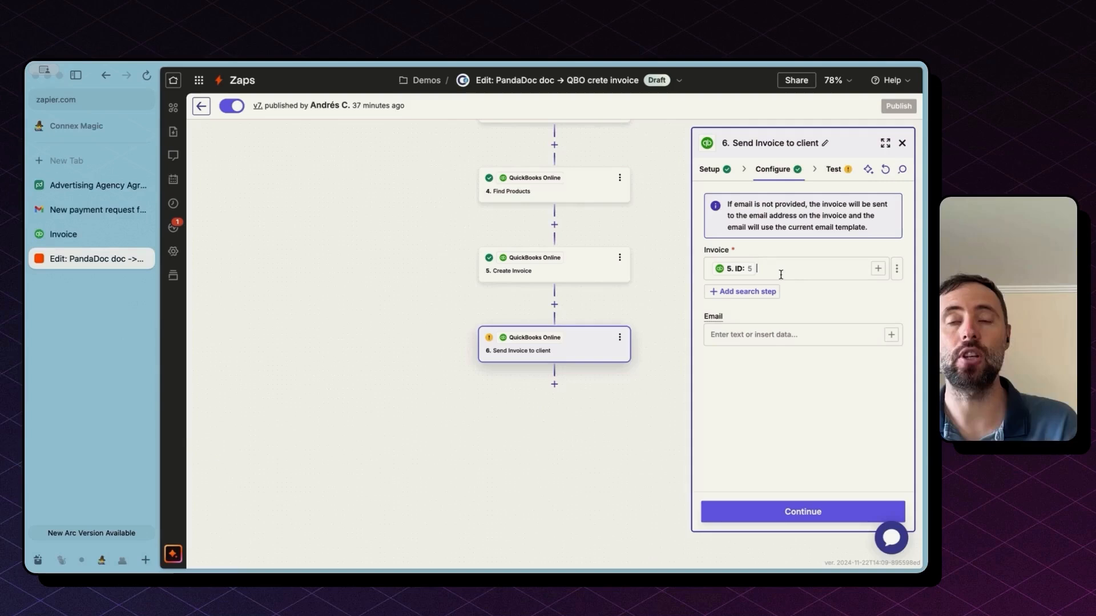
mouse_move(544, 279)
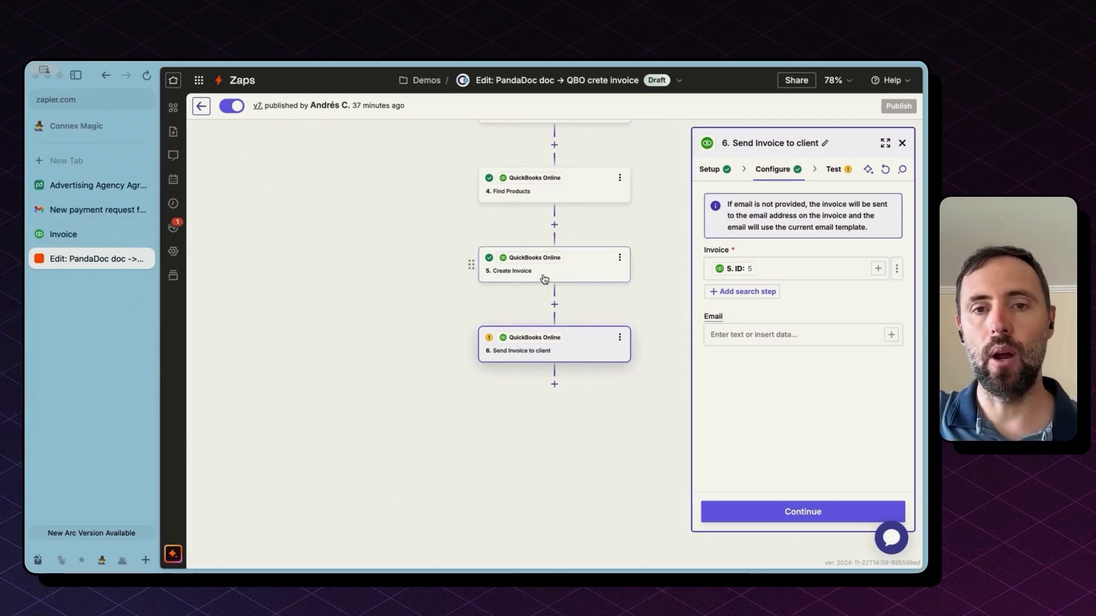
left_click(552, 263)
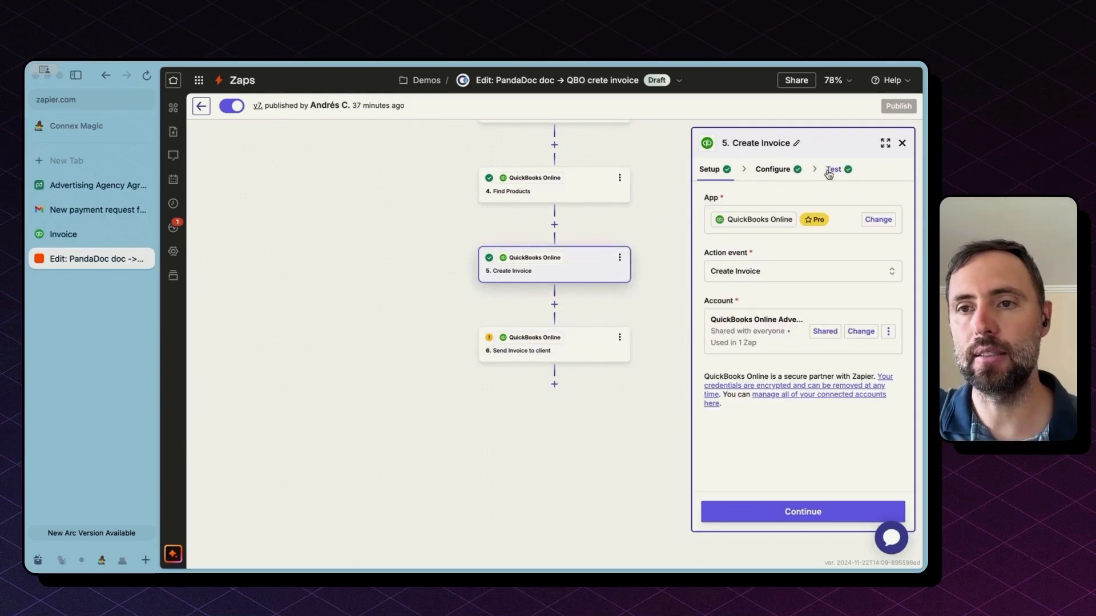
left_click(831, 169)
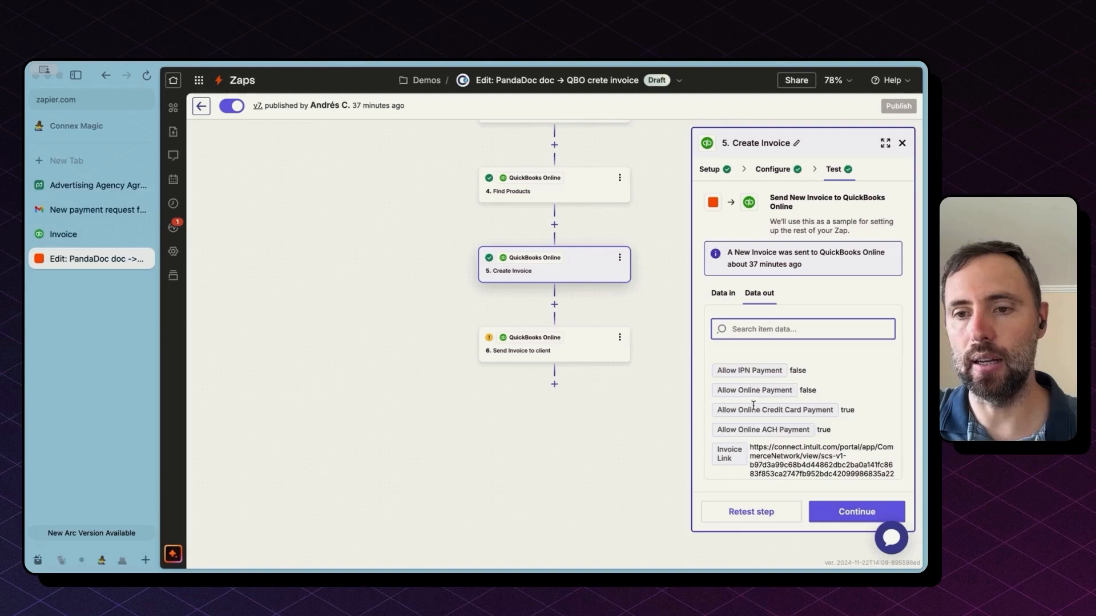
scroll("down", 3)
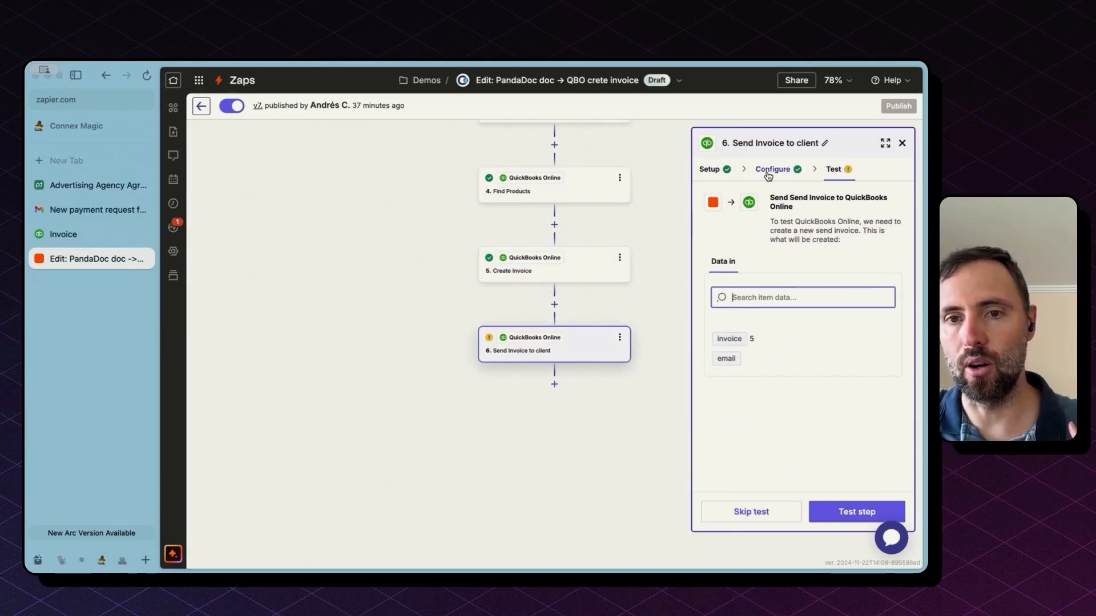
left_click(771, 169)
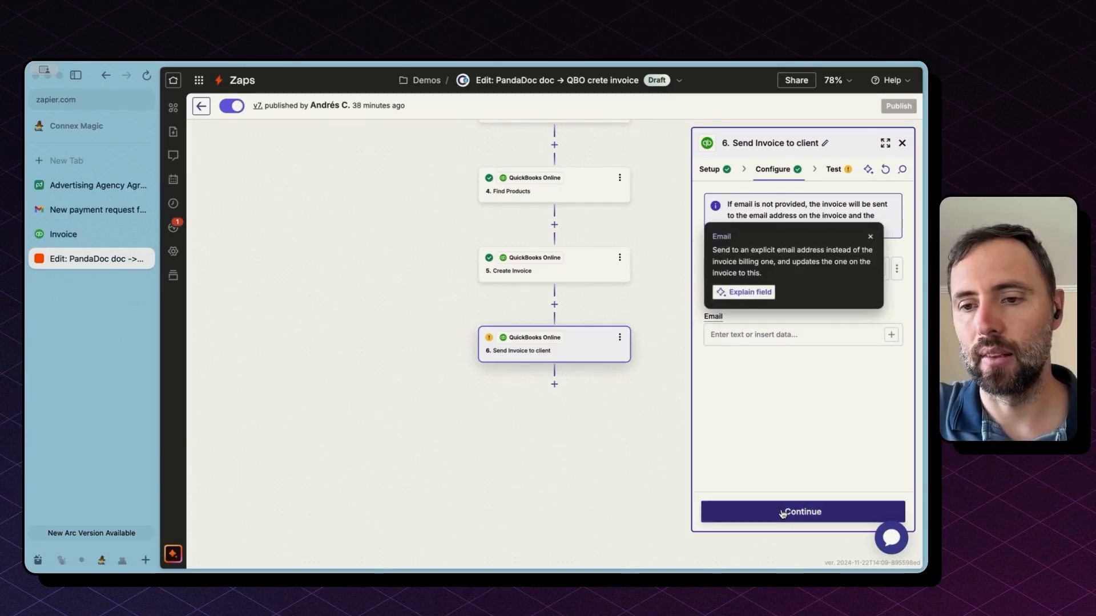
left_click(801, 511)
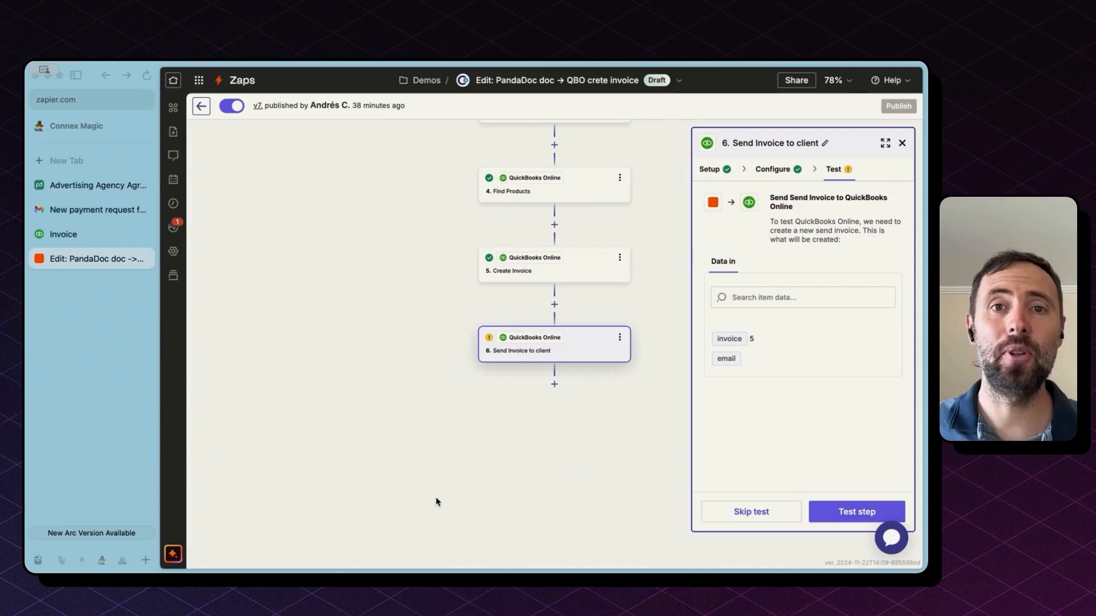